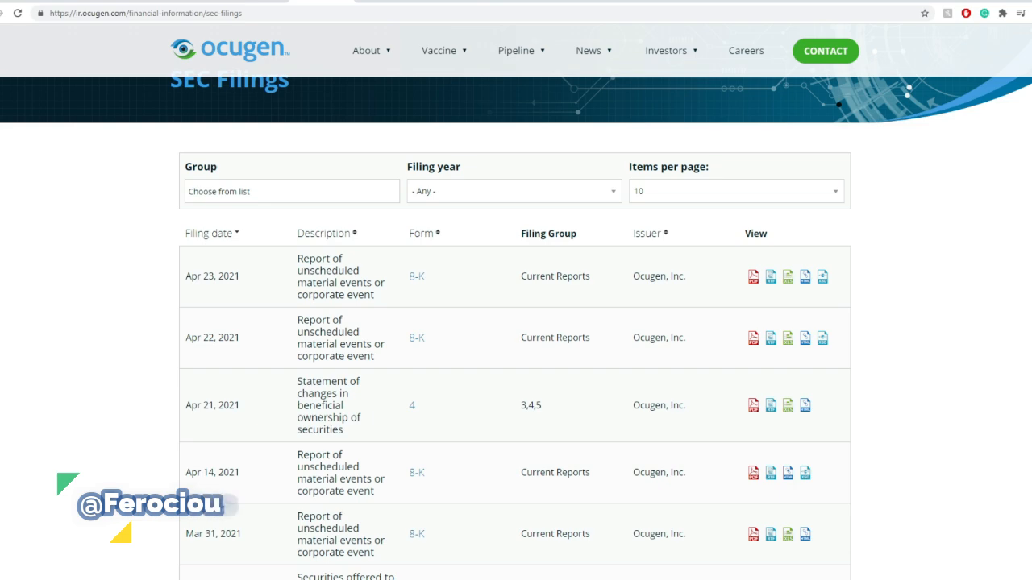
- Follow the link to the Yahoo Finance article on Ocugen's $100 million registered direct offering
click(753, 275)
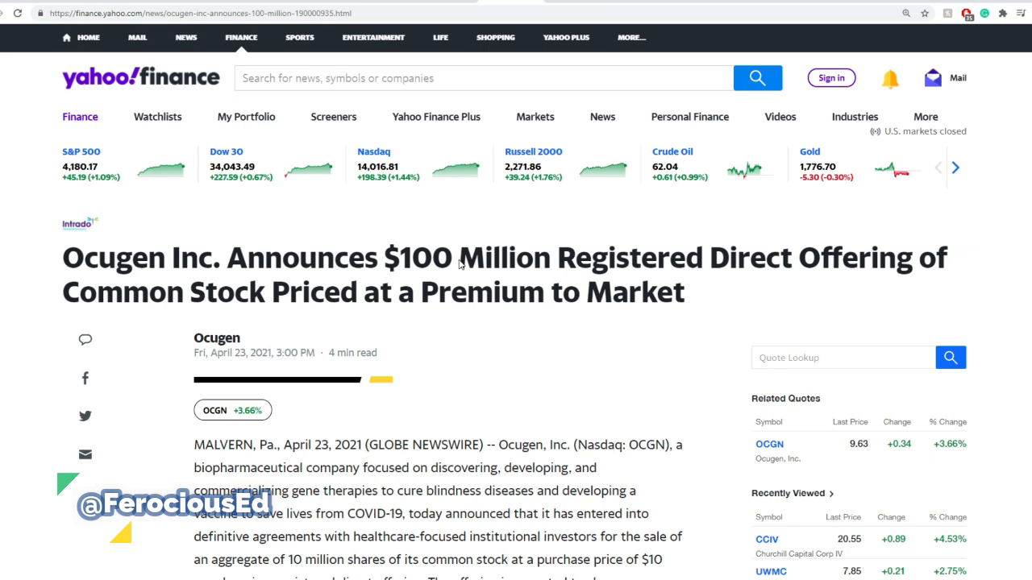
- Read down the offering article and view OCGN's quote card with its intraday chart
scroll(down, 3)
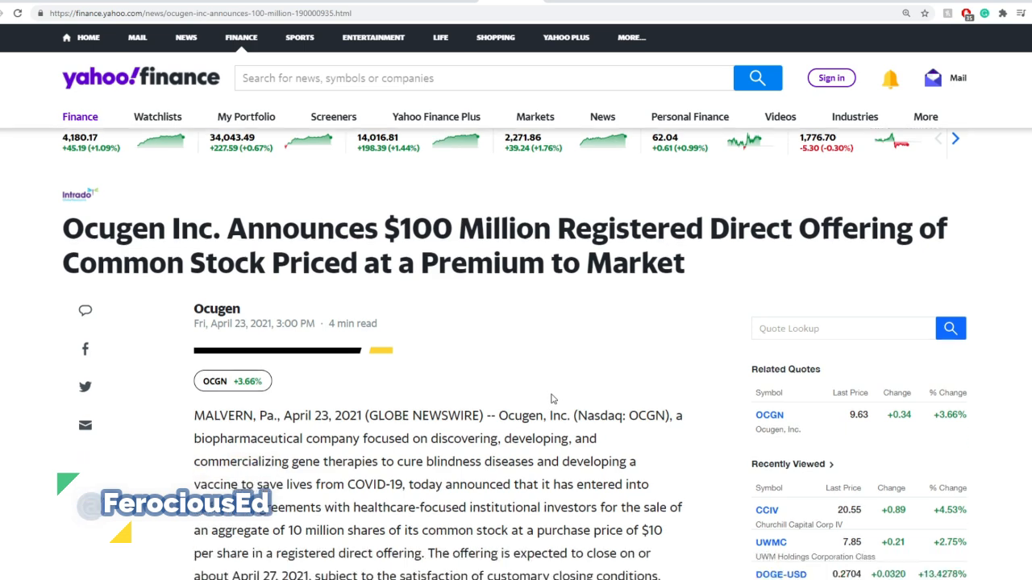
scroll(down, 3)
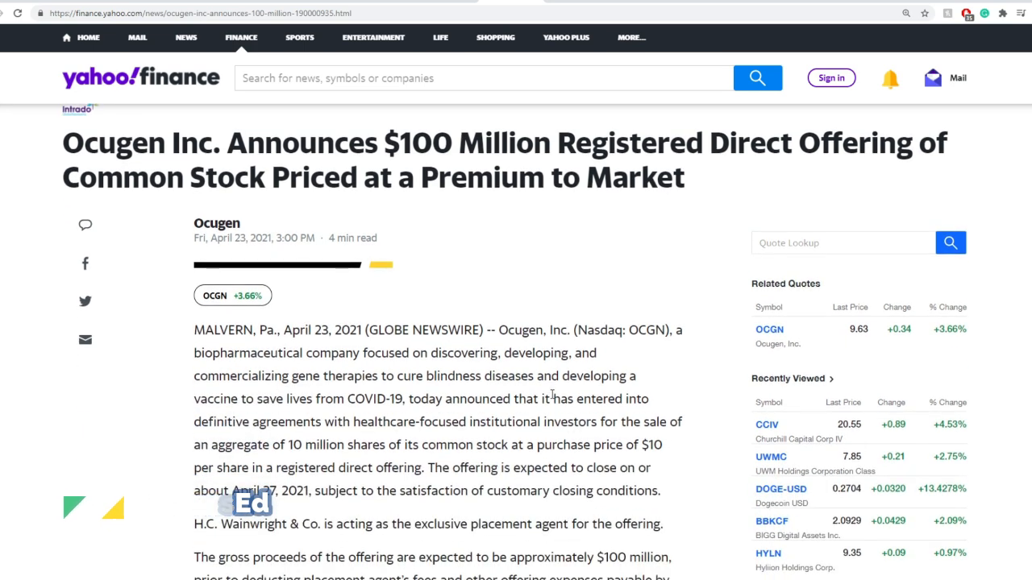
scroll(down, 3)
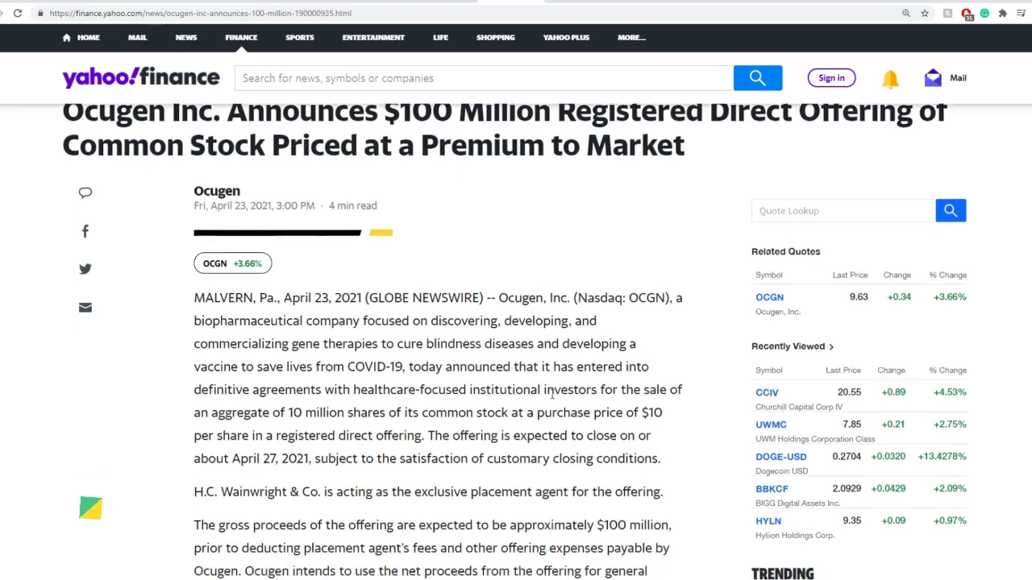
scroll(down, 3)
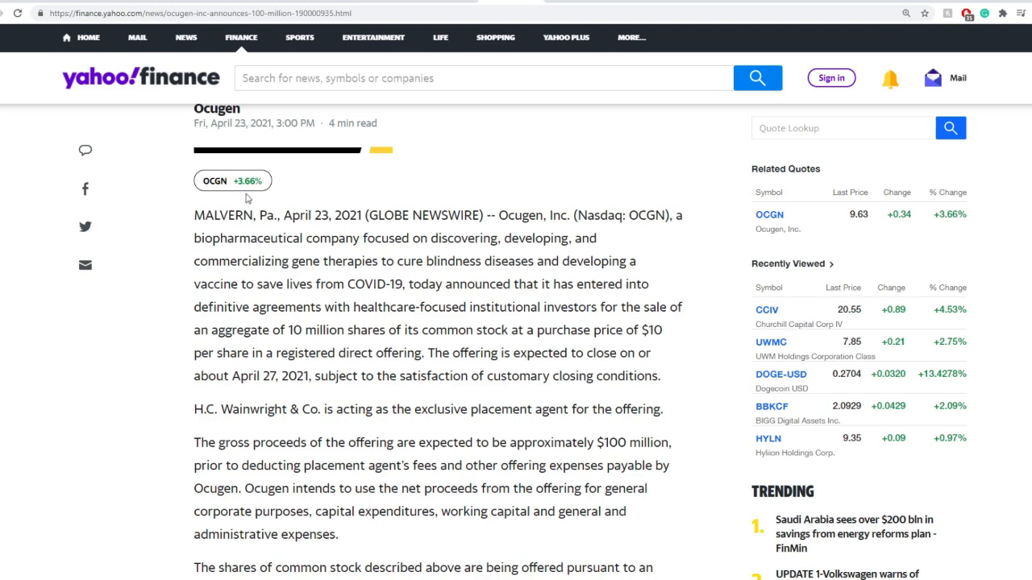
click(233, 180)
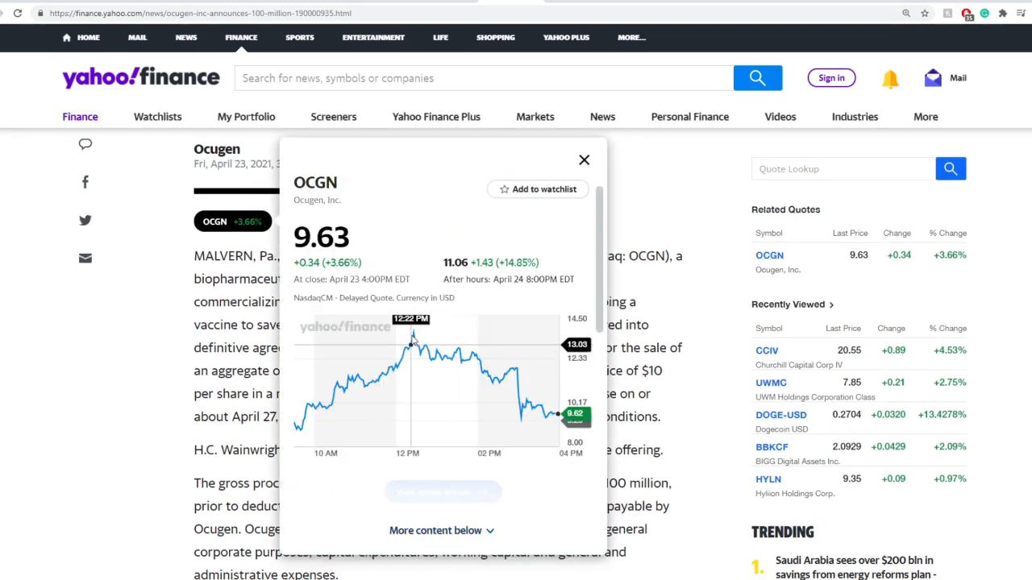
mouse_move(413, 337)
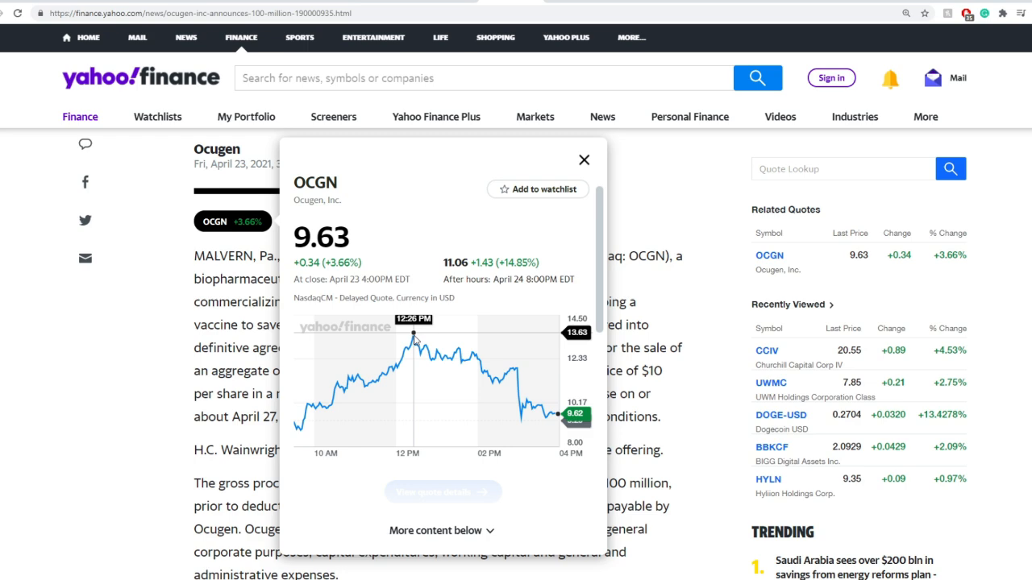
click(584, 160)
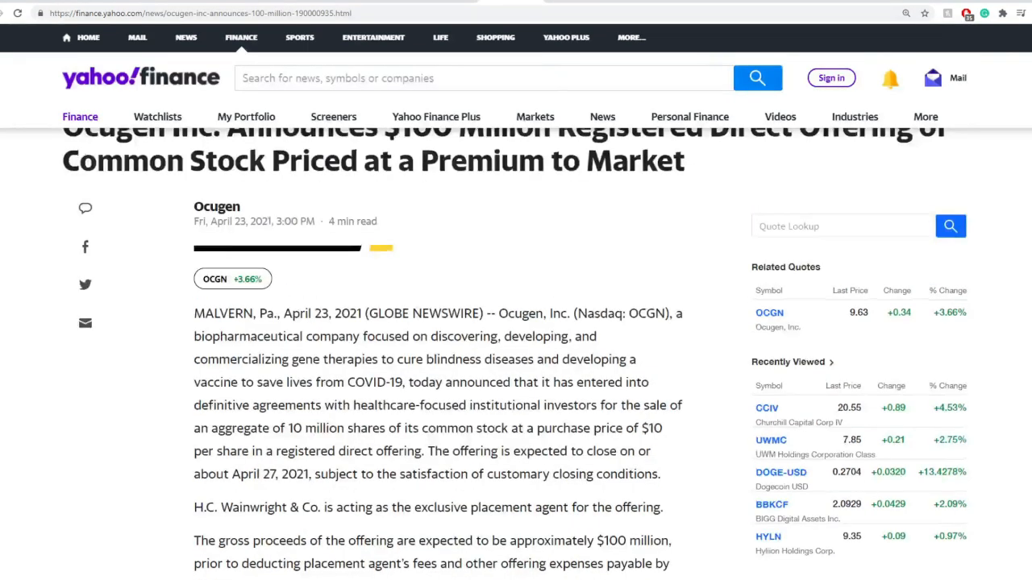
- Finish the article and follow the link to the COVAXIN interim efficacy filing exhibit
scroll(down, 3)
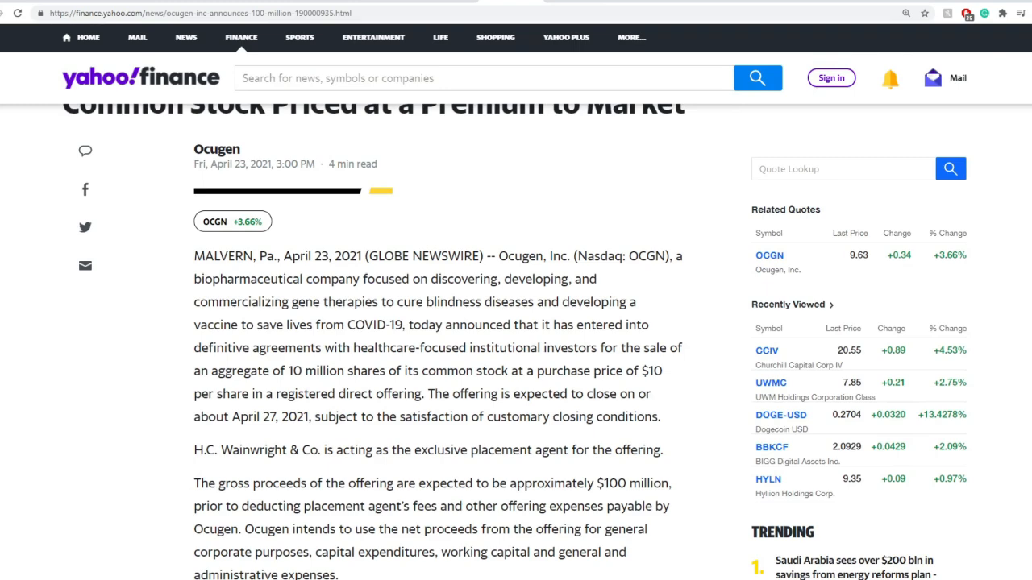
scroll(down, 3)
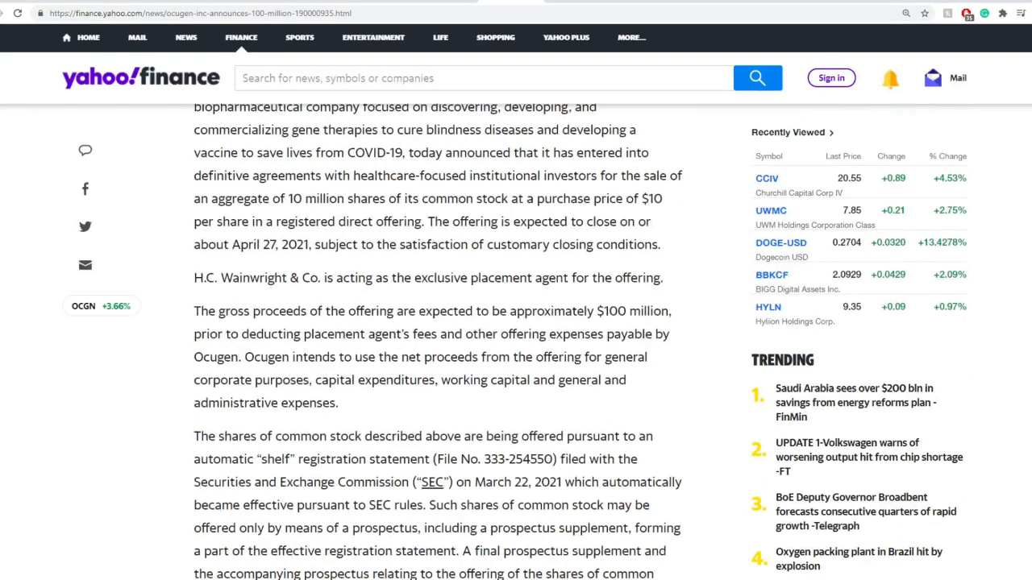
scroll(up, 3)
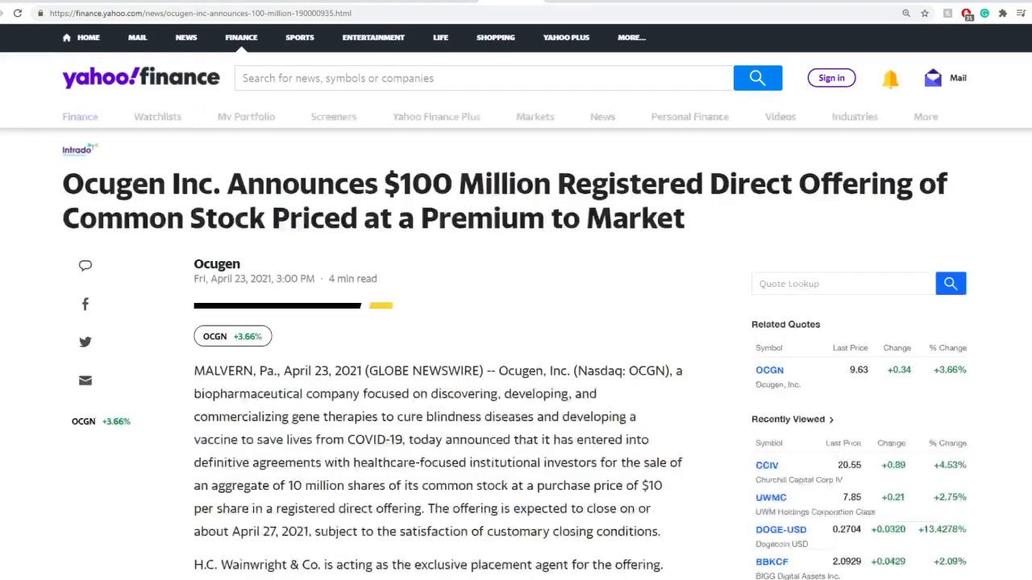
click(215, 337)
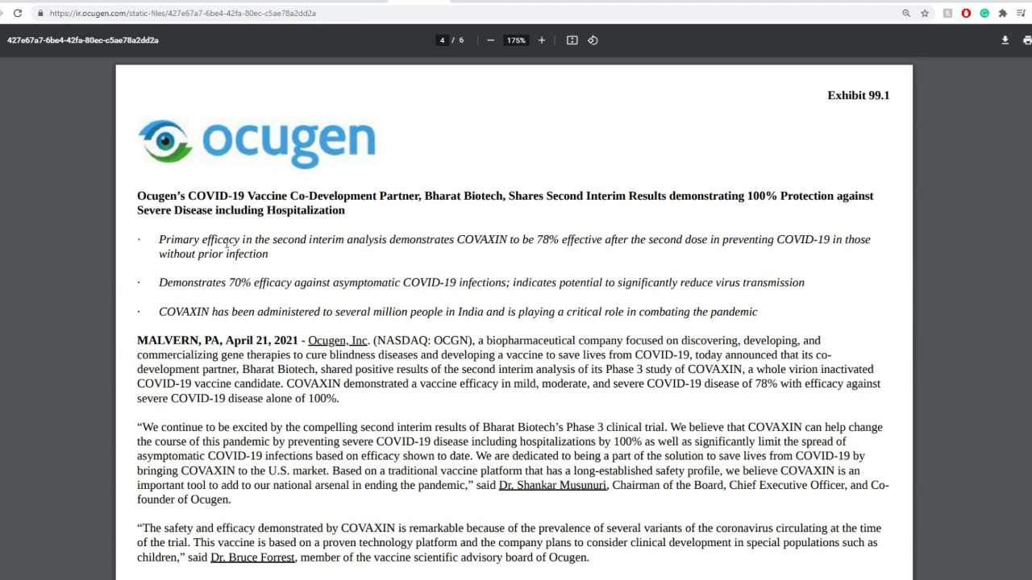
- Highlight efficacy result lines in Exhibit 99.1, including the 70% asymptomatic efficacy figure
drag(218, 239, 413, 239)
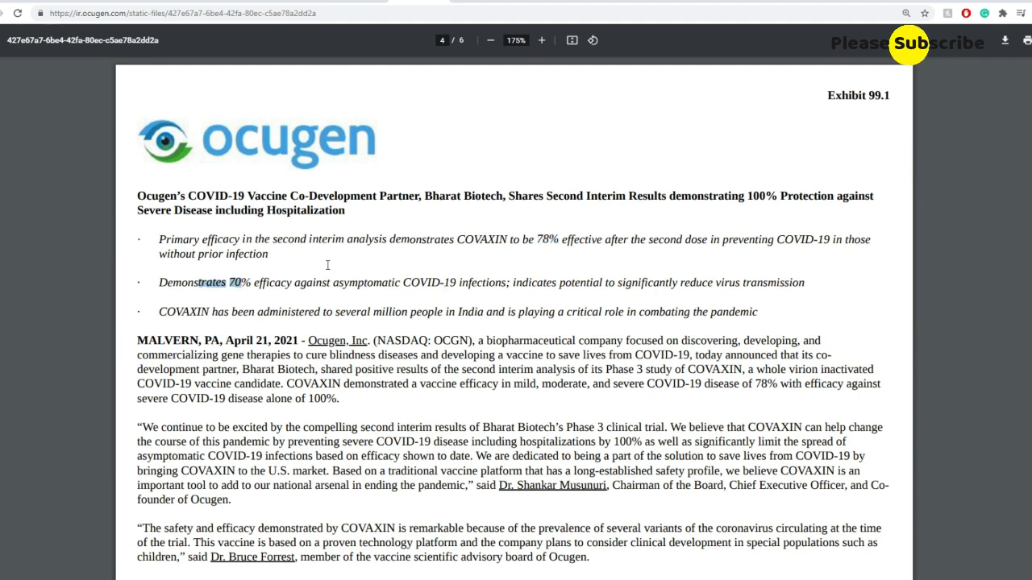
drag(225, 282, 400, 282)
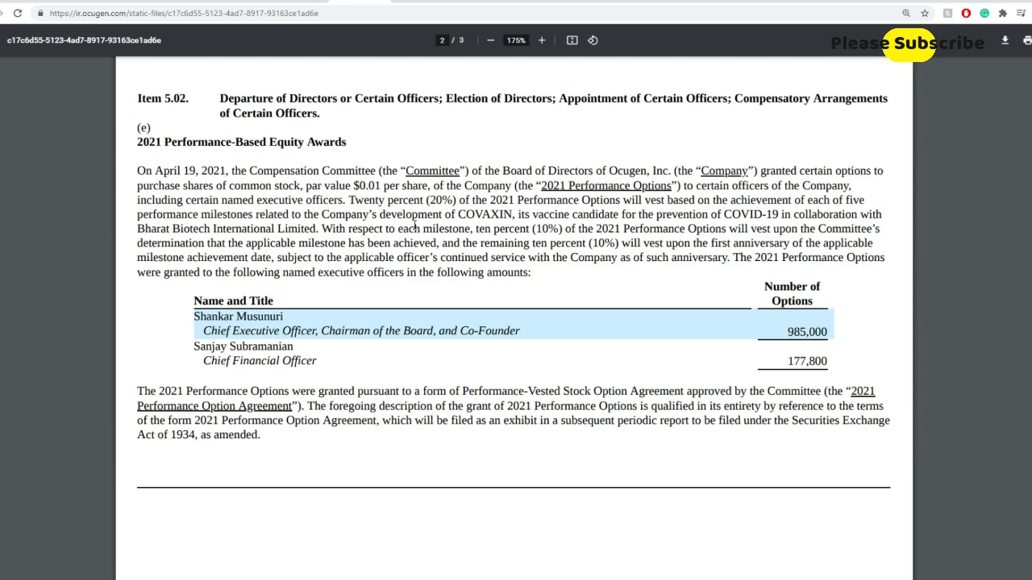
mouse_move(774, 185)
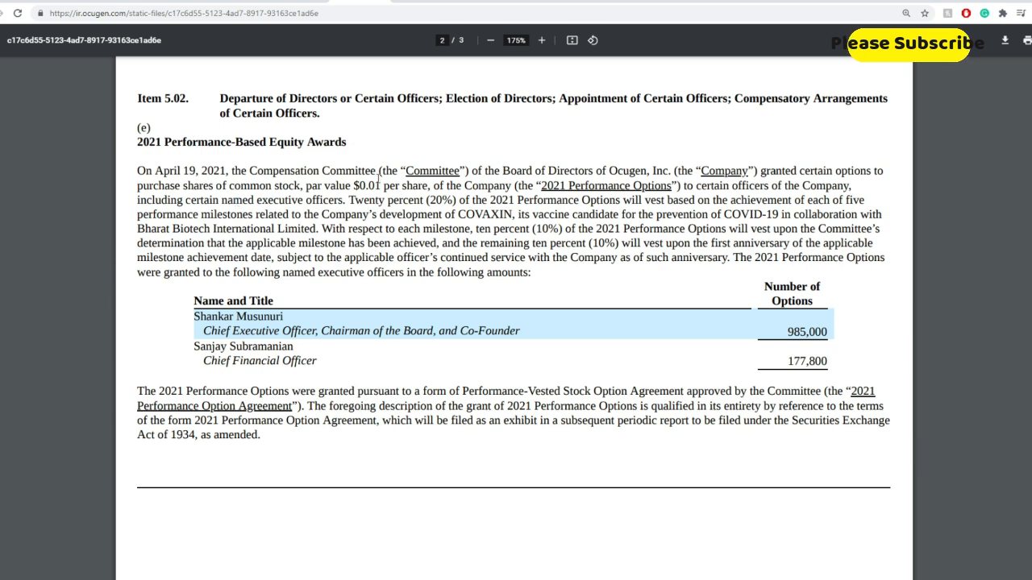
- Highlight the 2021 Performance Options phrase, milestone vesting terms and remaining ten percent condition
drag(471, 200, 572, 199)
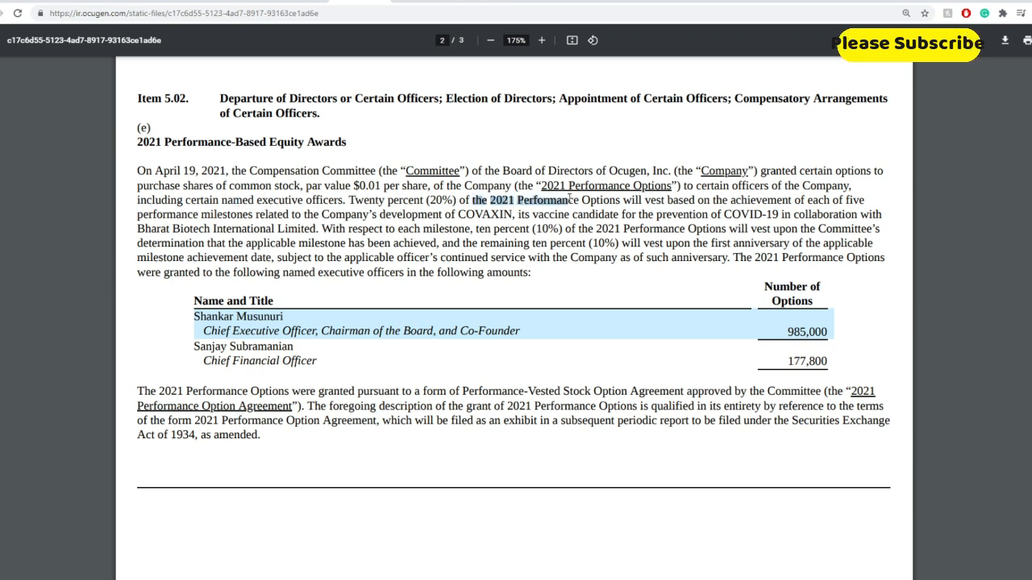
mouse_move(642, 219)
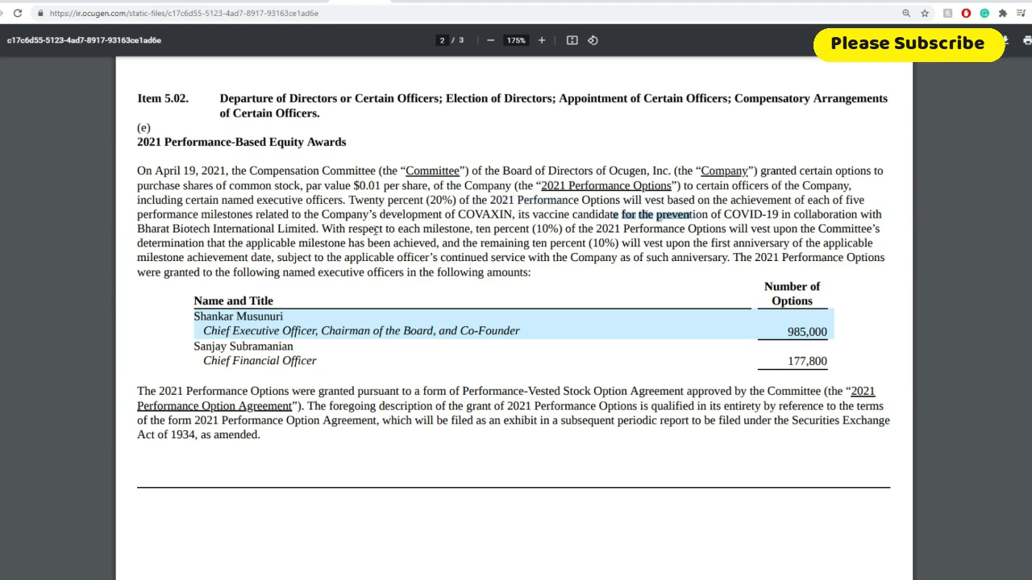
drag(616, 214, 345, 242)
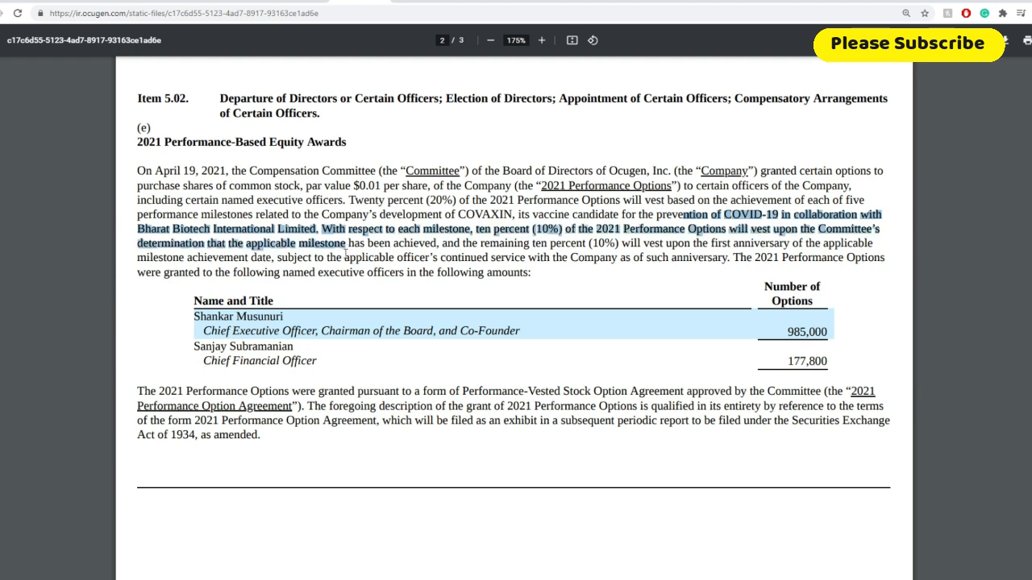
click(508, 250)
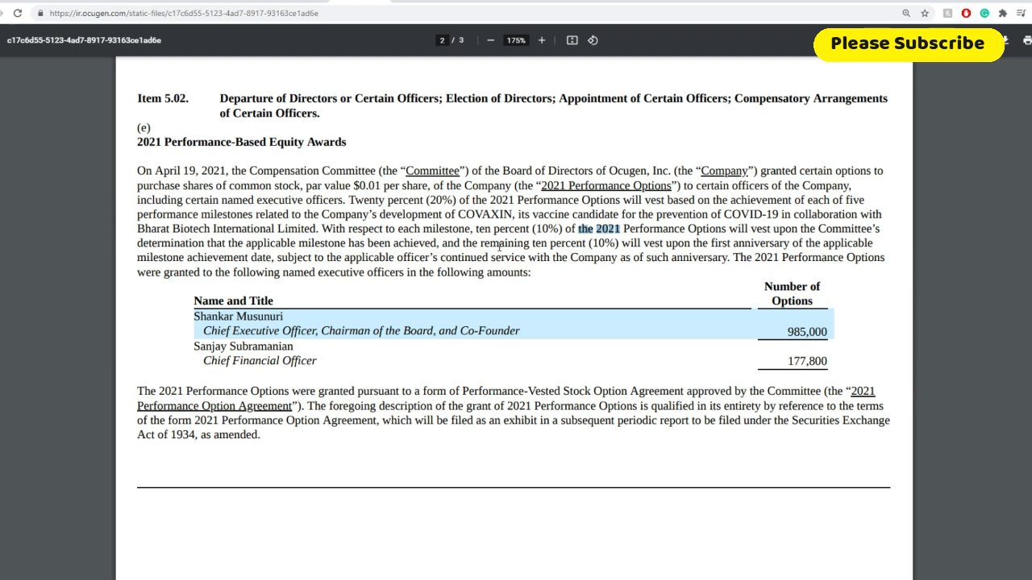
drag(579, 229, 670, 258)
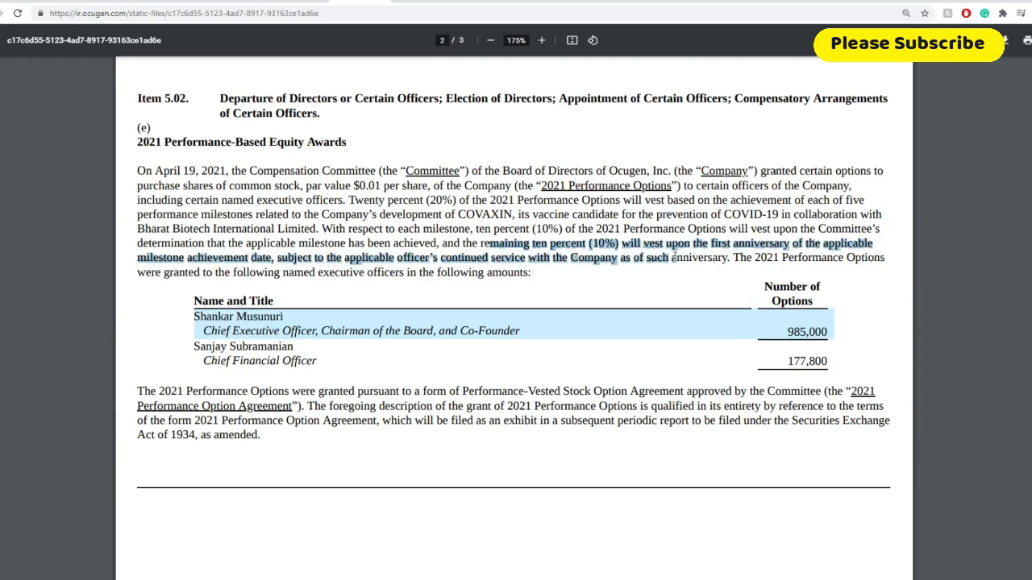
mouse_move(676, 274)
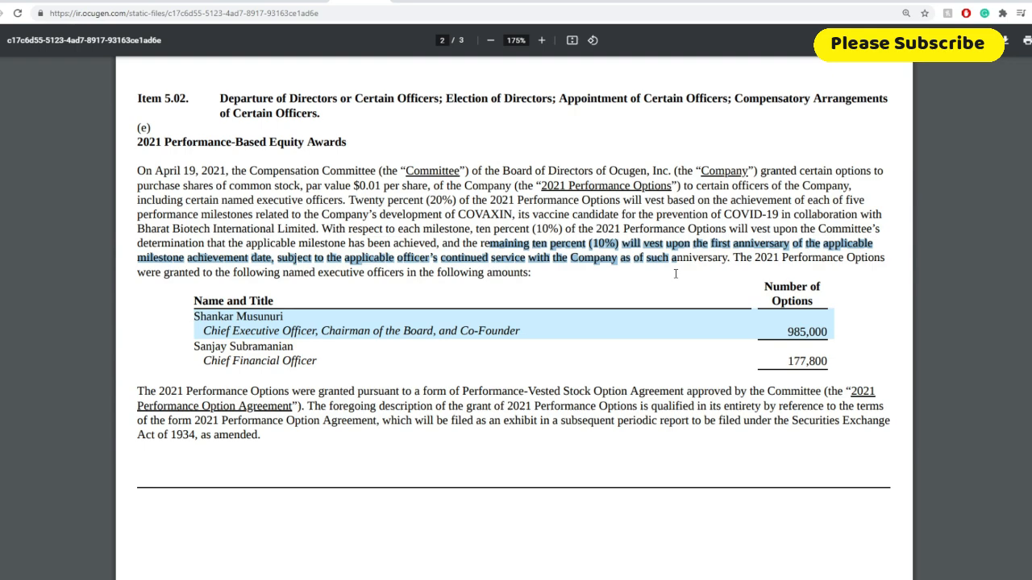
scroll(down, 3)
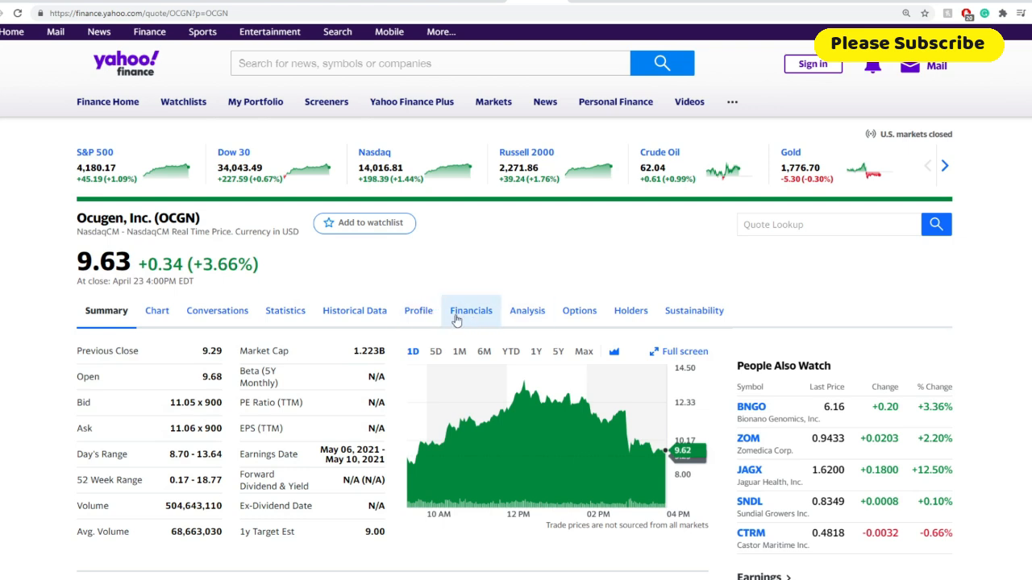
- Show Ocugen's quarterly balance sheet, then select the $23 million direct offering news item
click(471, 309)
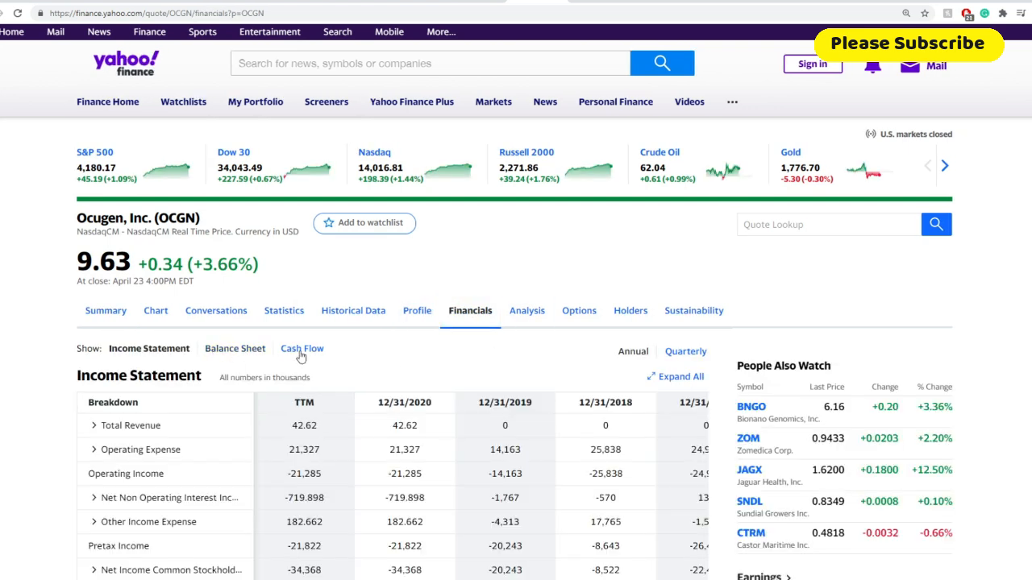
click(235, 348)
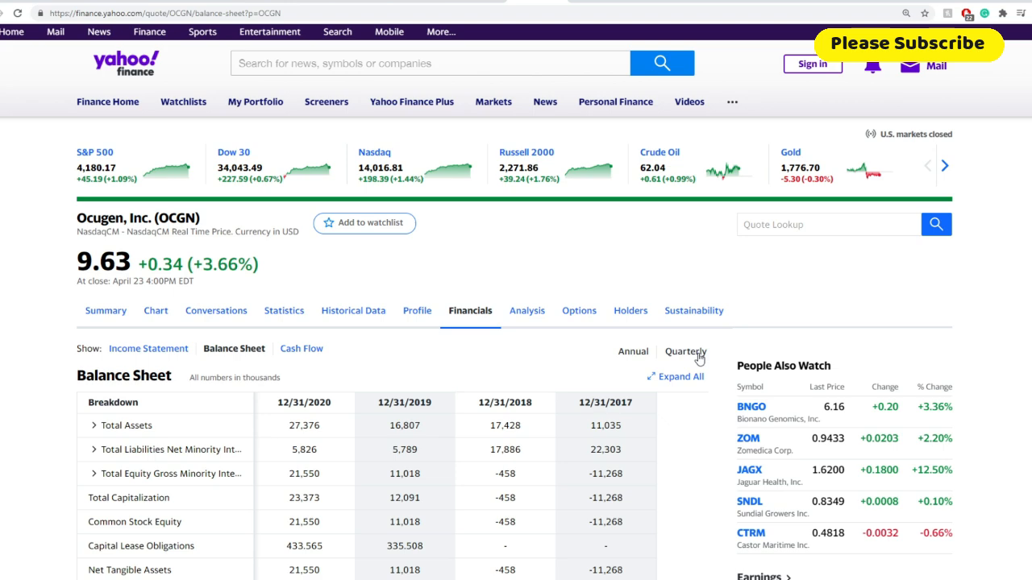
click(685, 351)
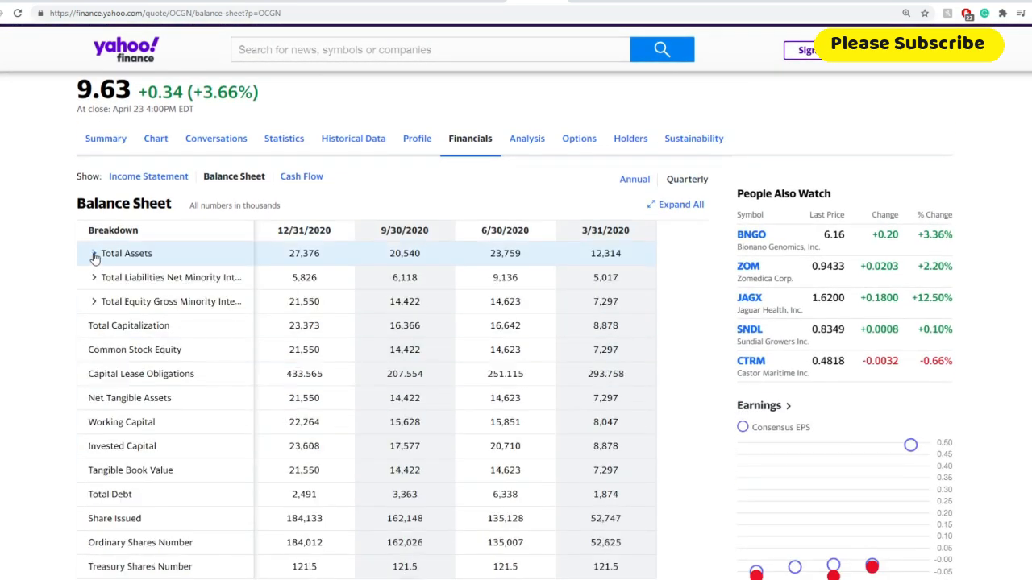
scroll(down, 3)
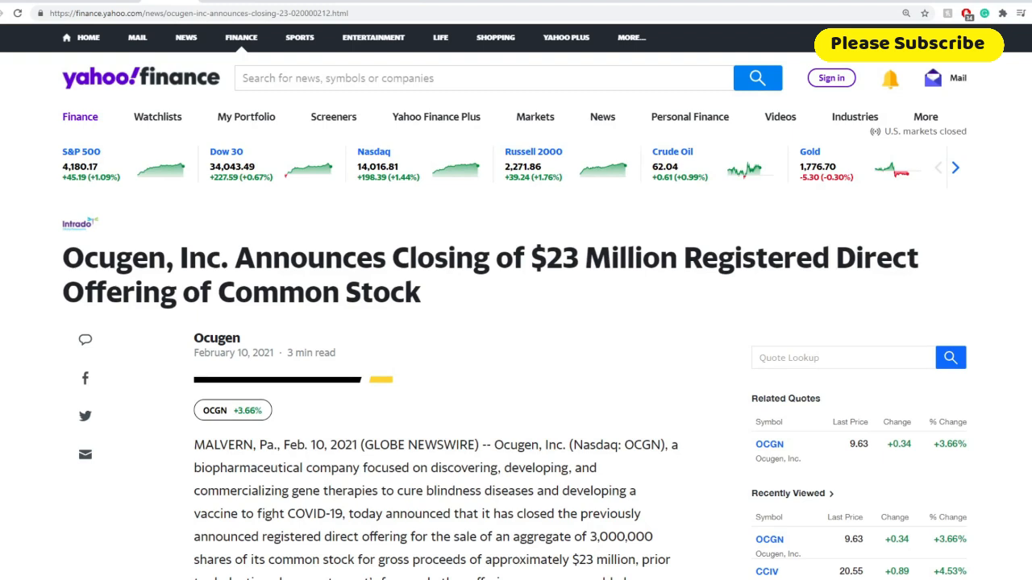
drag(530, 257, 419, 292)
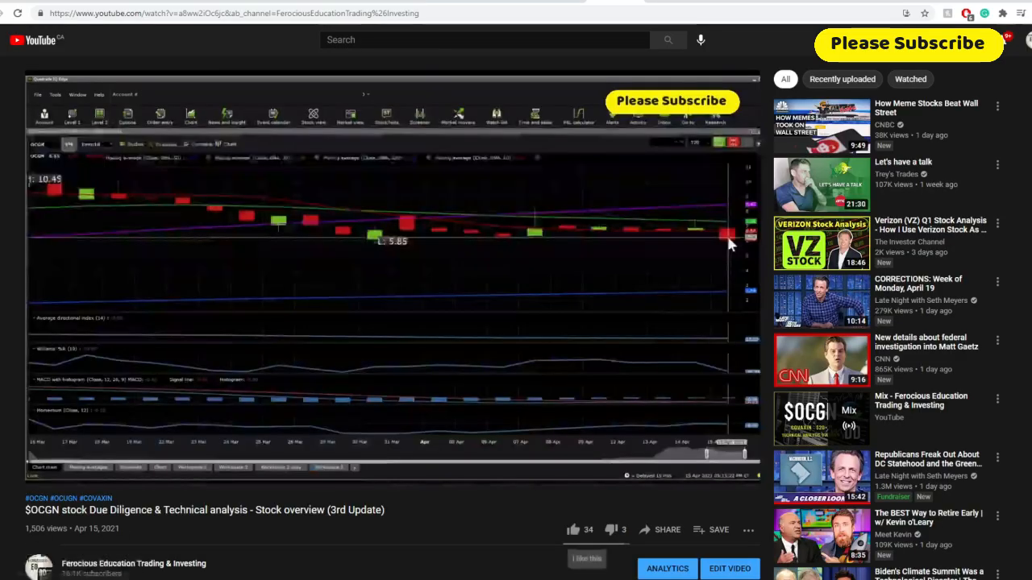
- Scroll the $OCGN due diligence video page down to its description and like button
scroll(down, 3)
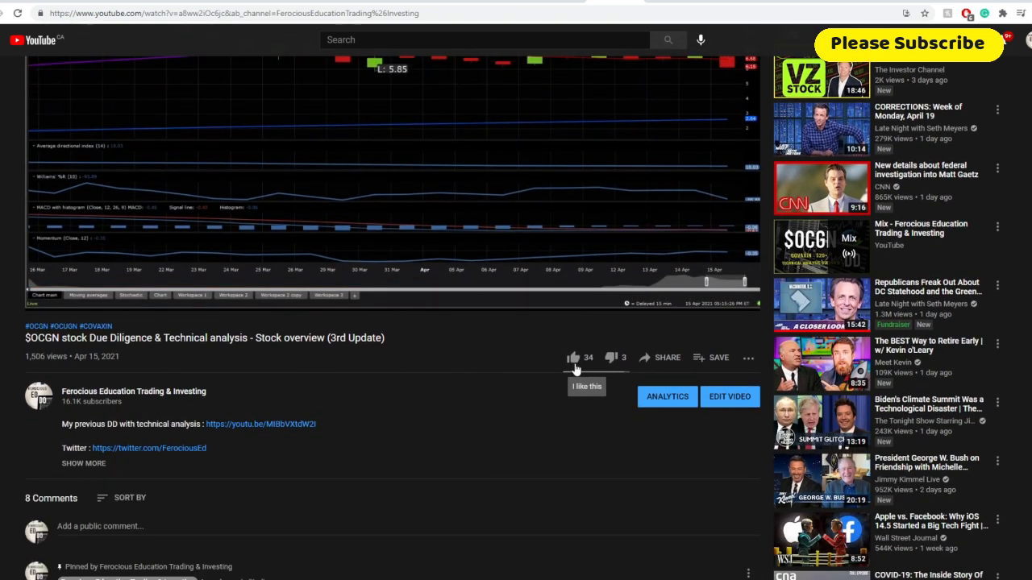
click(574, 358)
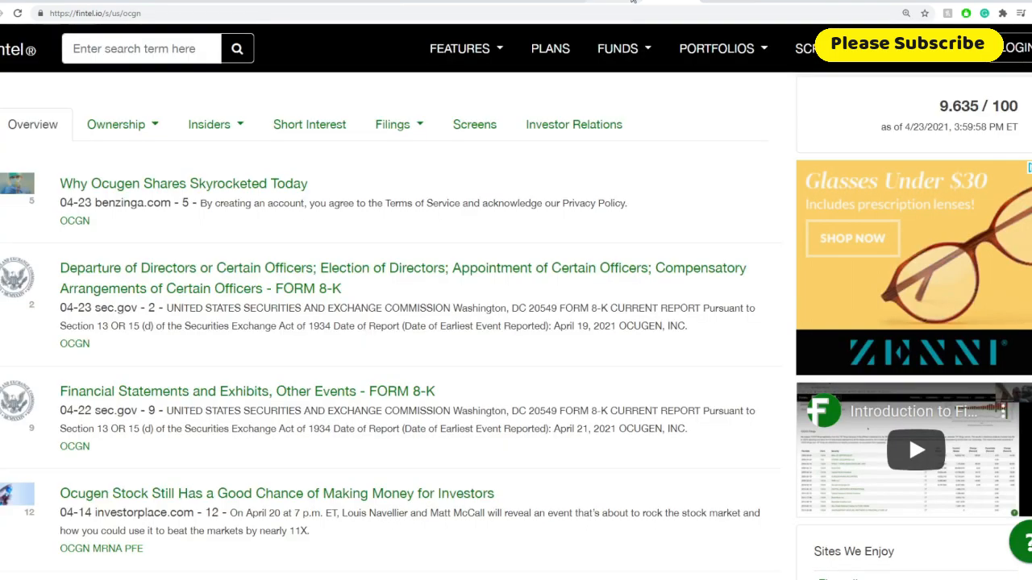
- View OCGN's institutional ownership table of 13F and NP filers with shares held
click(116, 124)
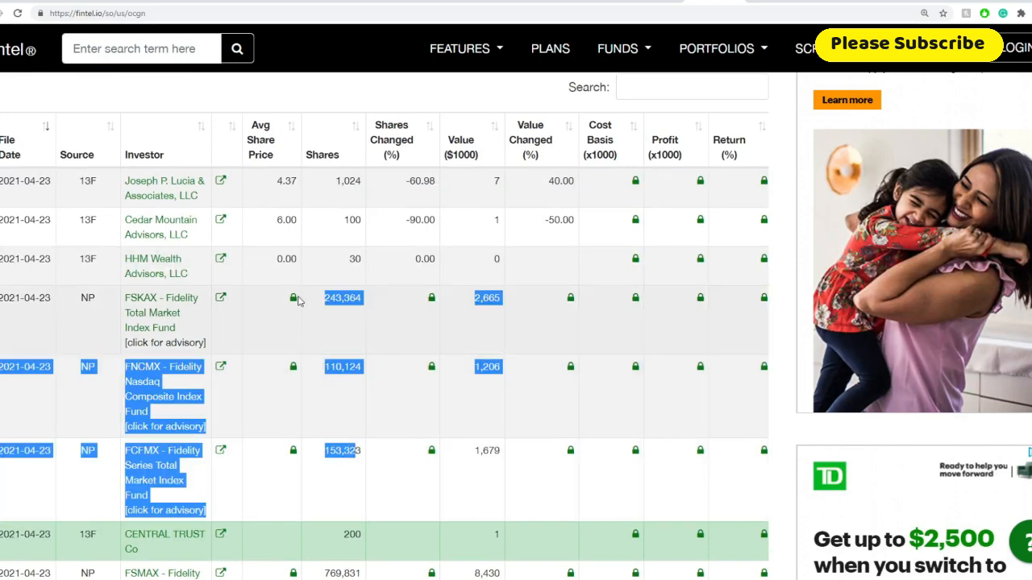
scroll(down, 3)
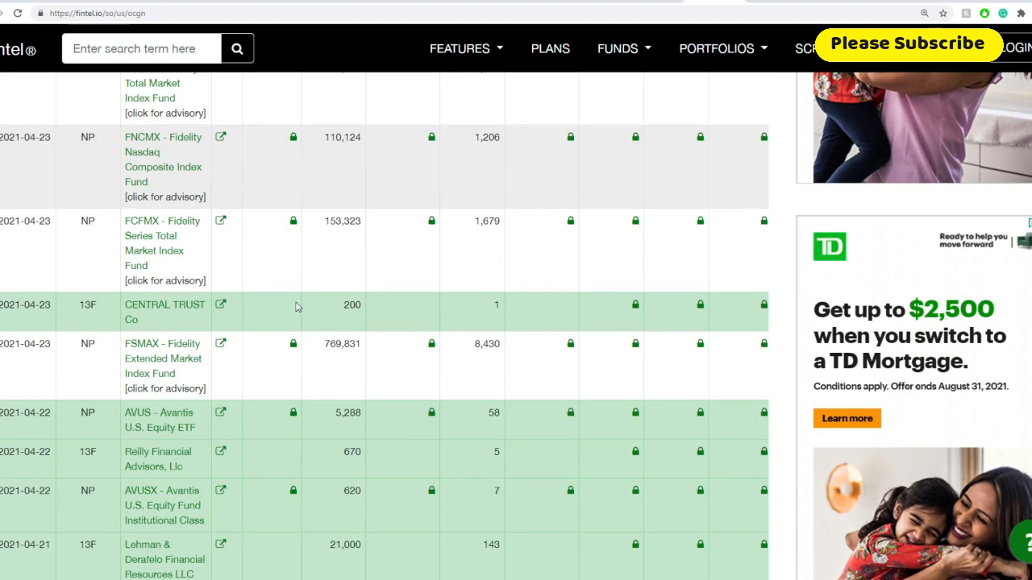
scroll(down, 3)
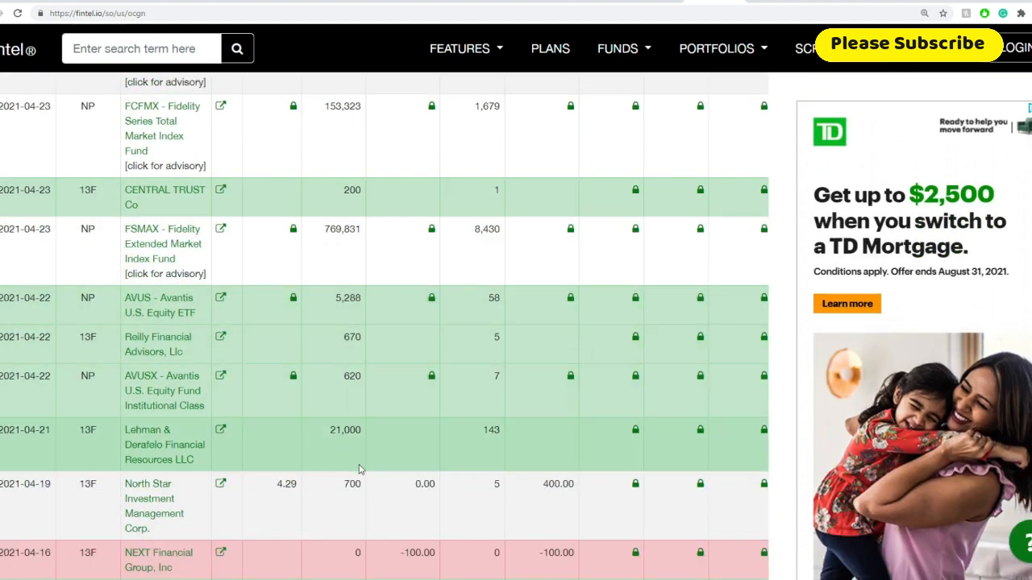
mouse_move(355, 458)
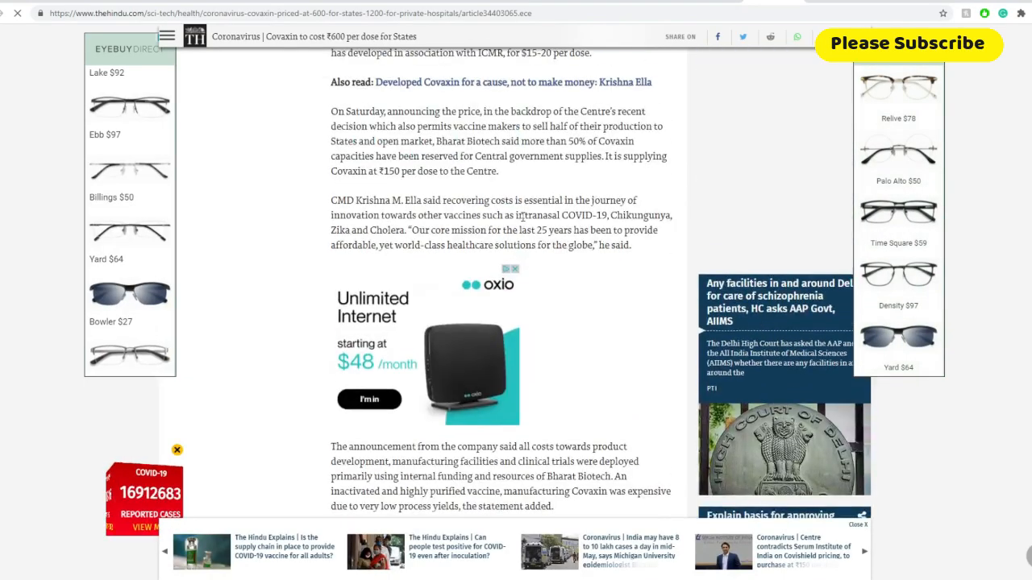
- Scroll through The Hindu's article on Covaxin costing ₹600 per dose for States
scroll(up, 3)
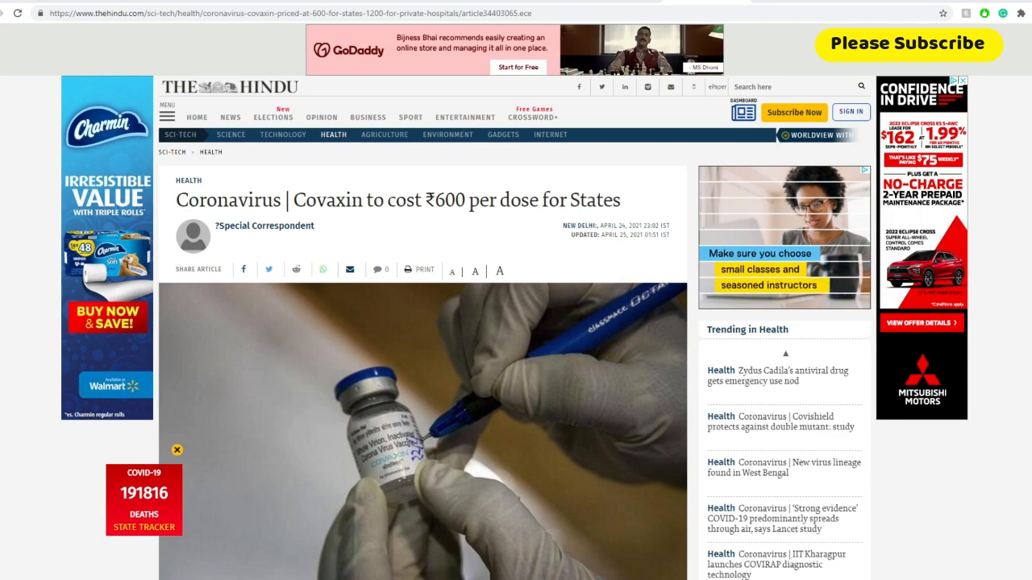
scroll(down, 3)
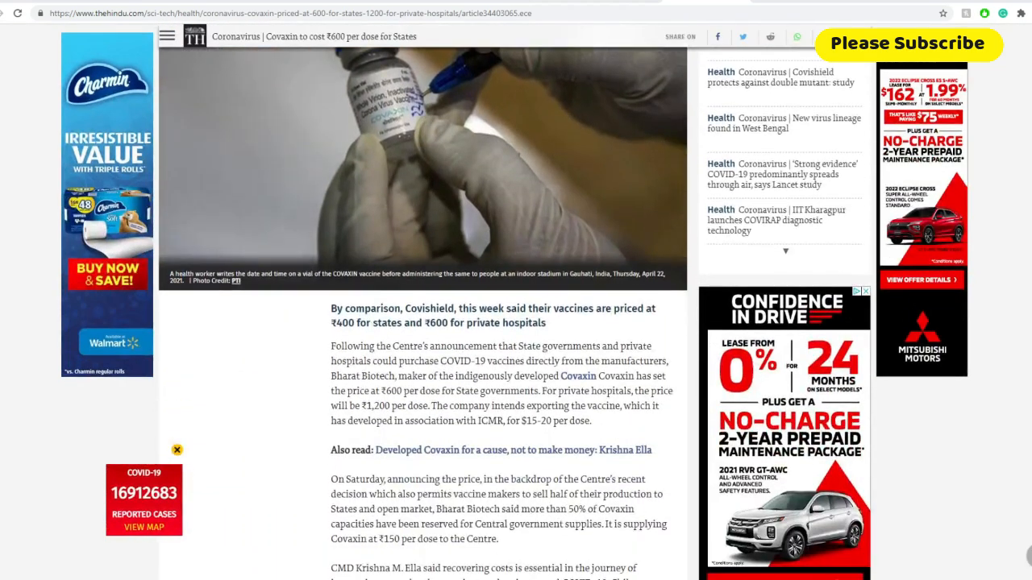
scroll(down, 3)
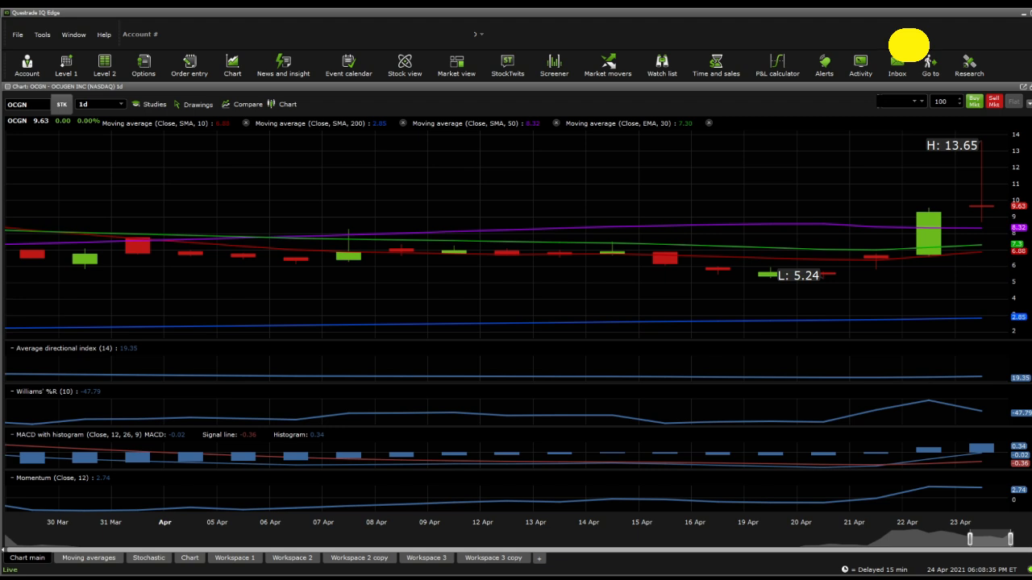
mouse_move(976, 403)
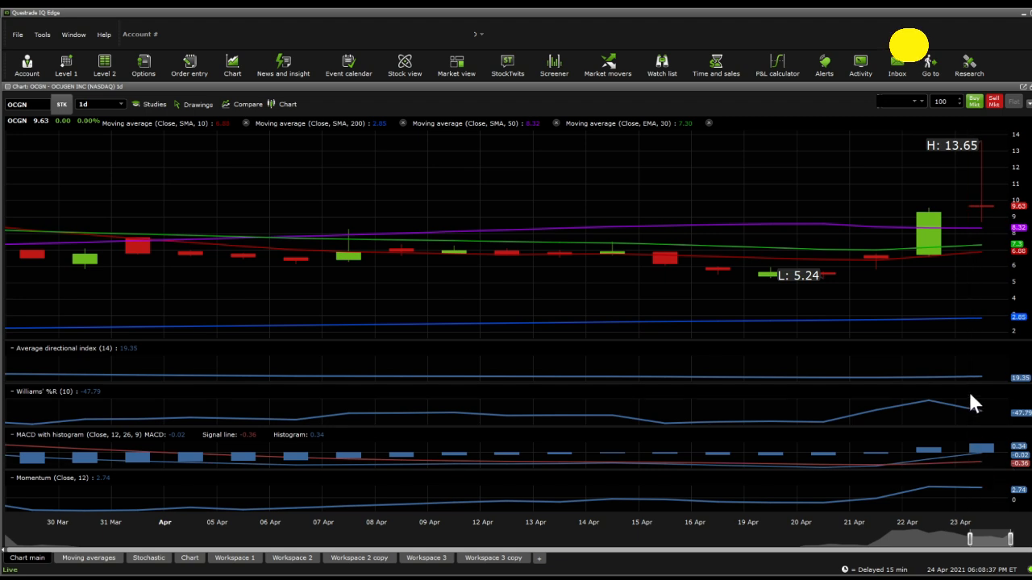
mouse_move(977, 387)
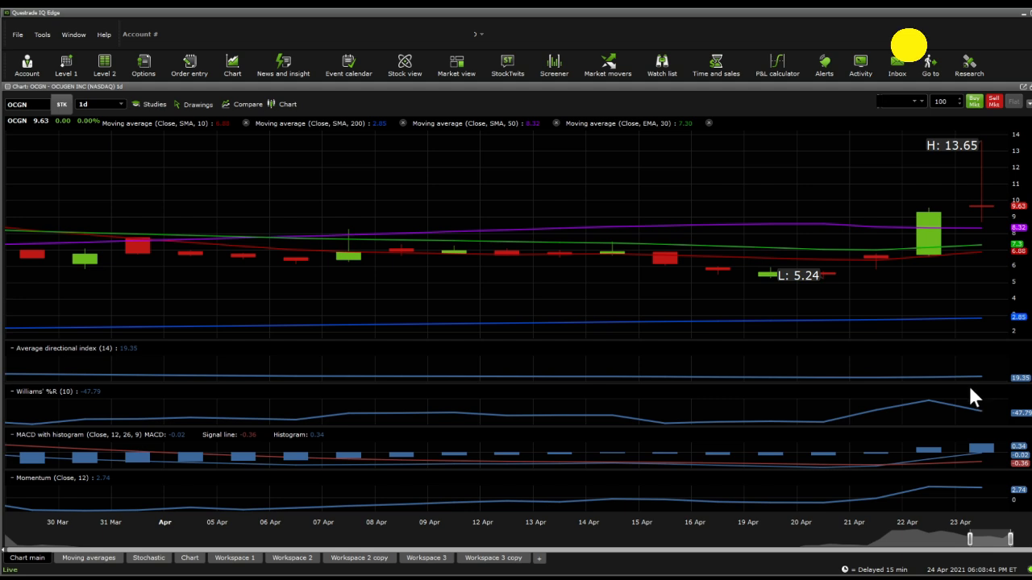
mouse_move(991, 435)
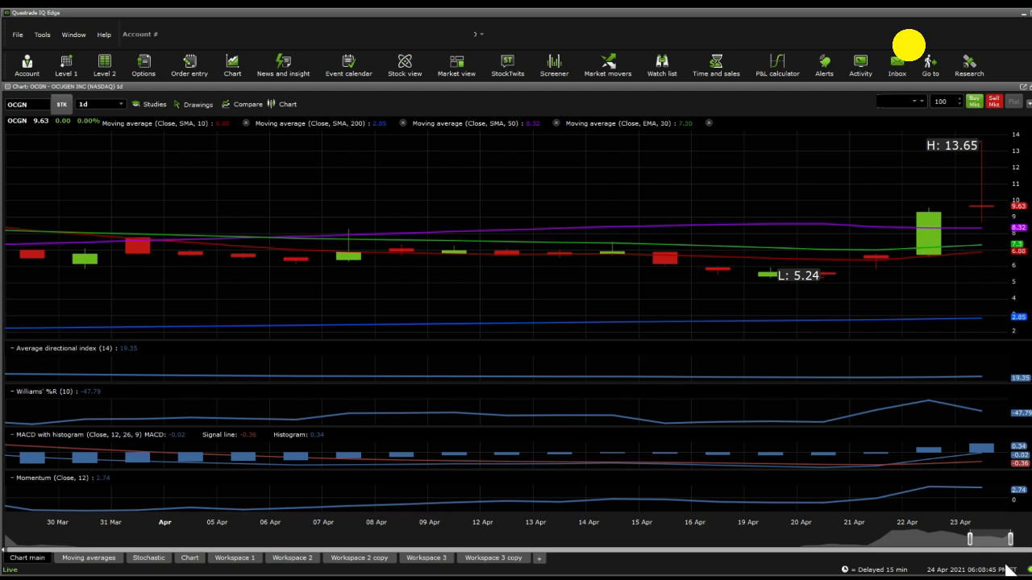
mouse_move(971, 561)
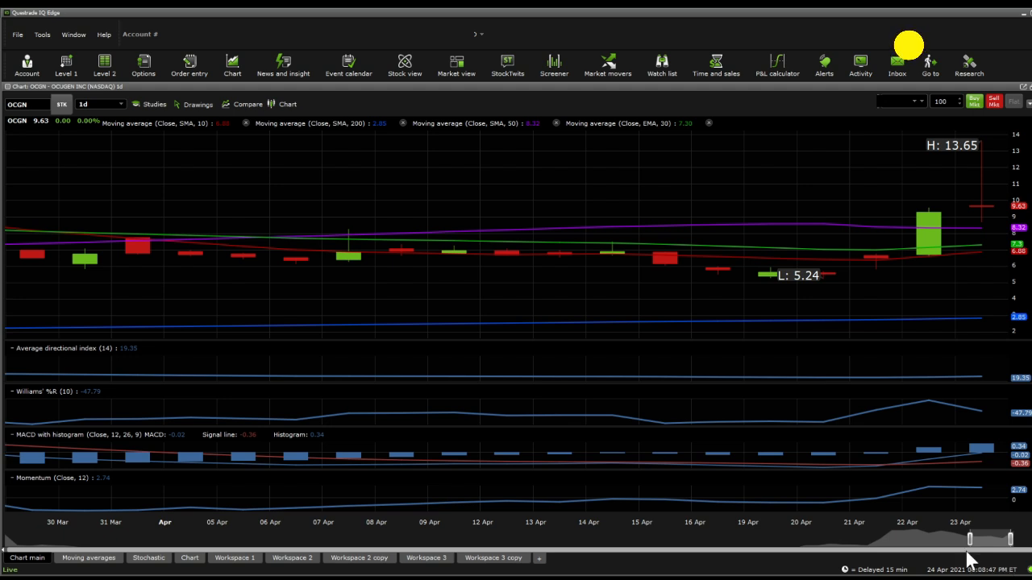
mouse_move(938, 482)
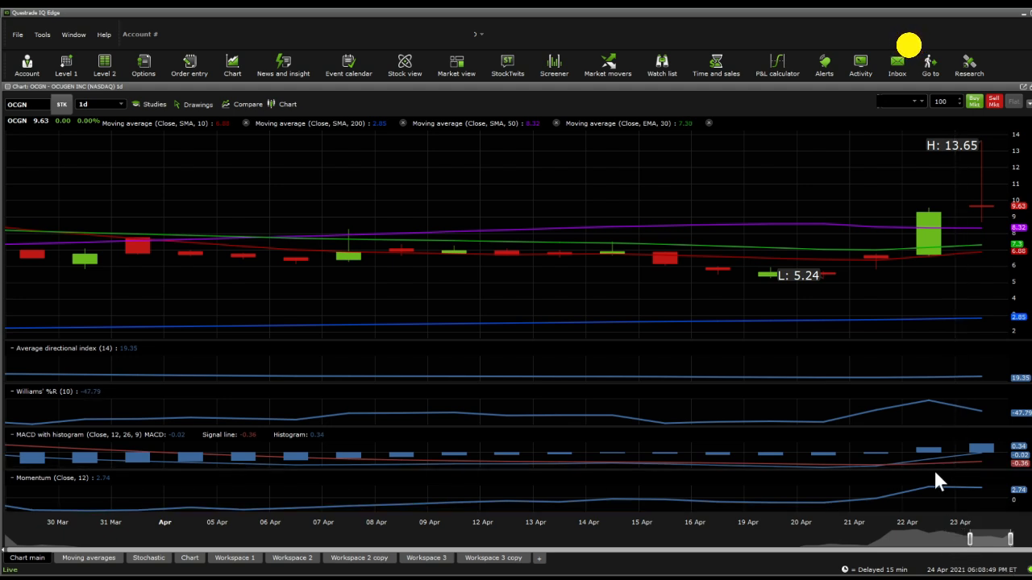
mouse_move(963, 471)
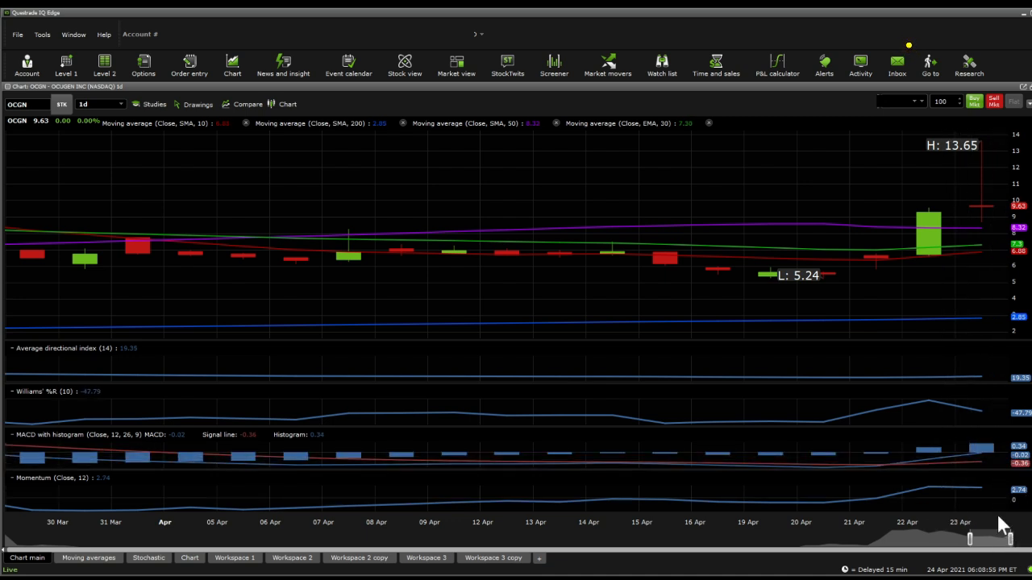
mouse_move(87, 558)
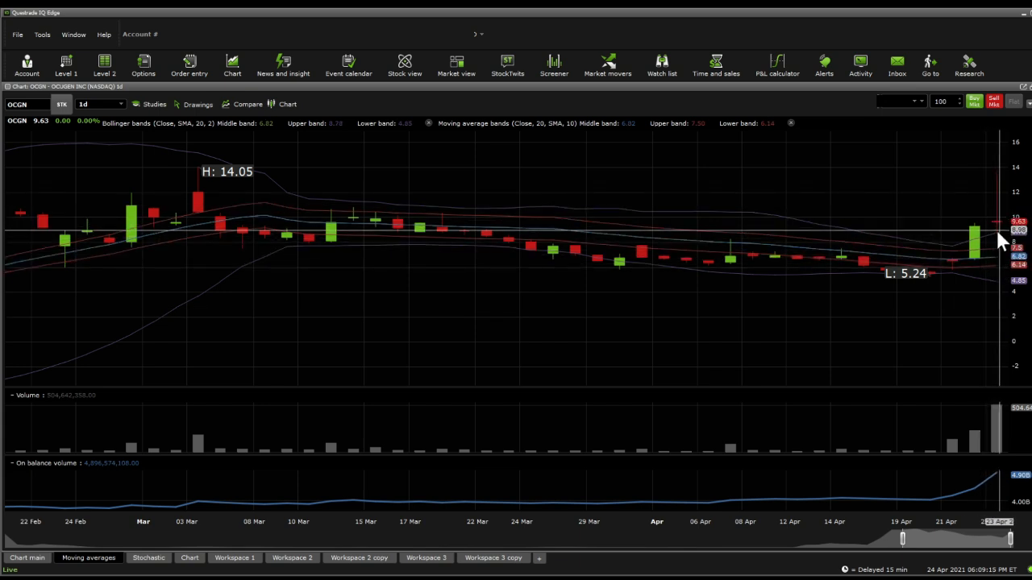
mouse_move(943, 470)
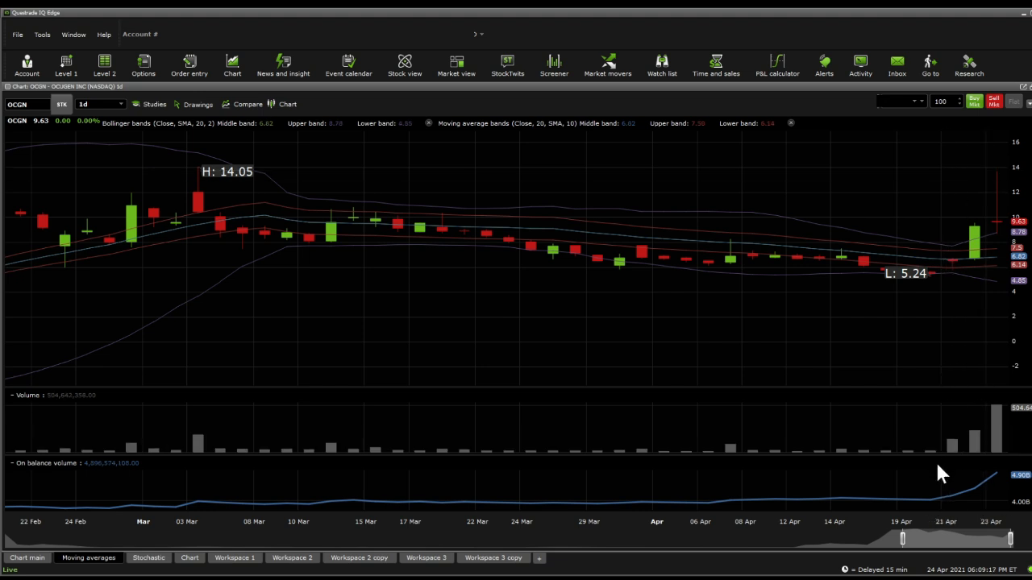
mouse_move(902, 549)
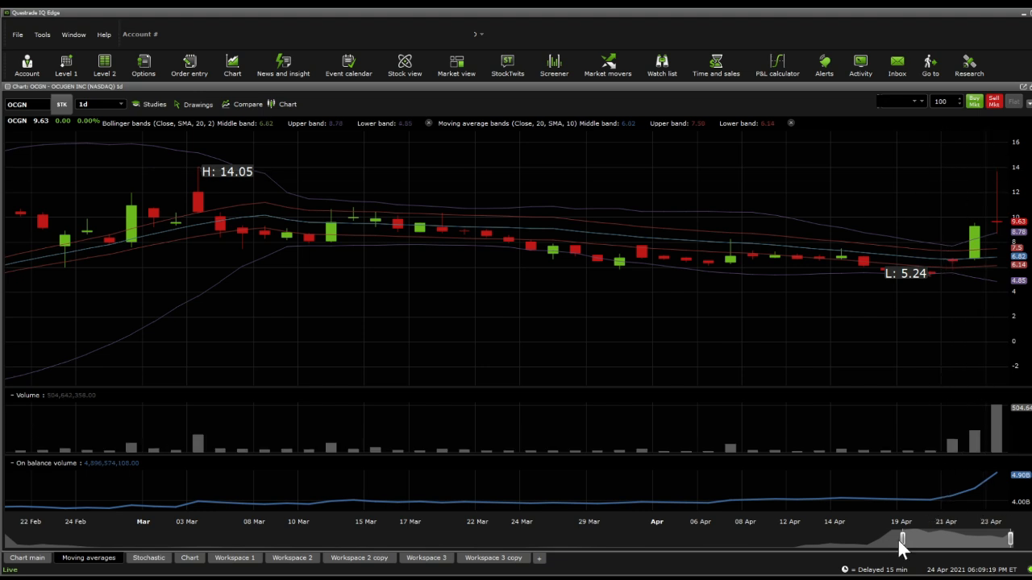
mouse_move(959, 448)
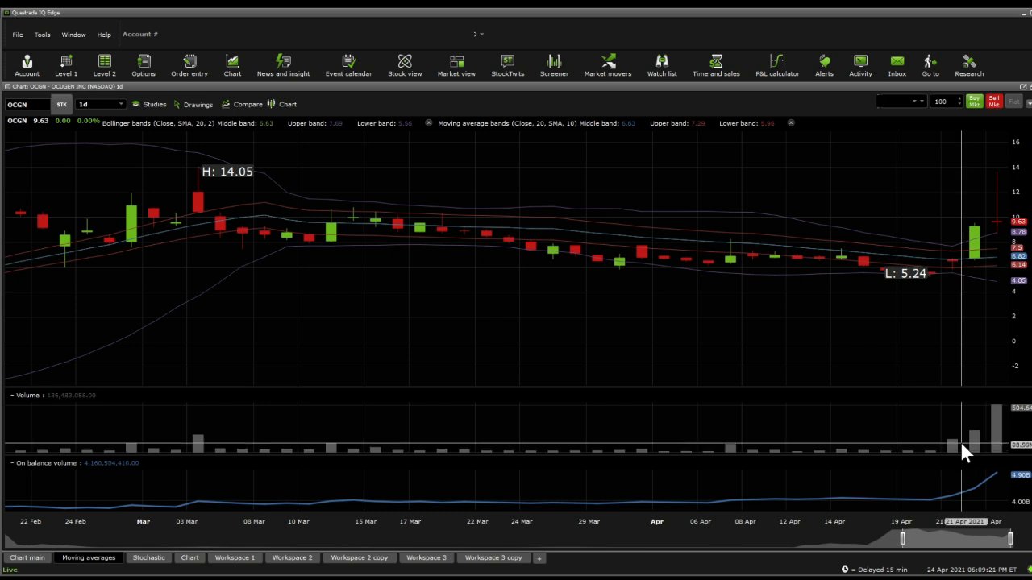
mouse_move(529, 313)
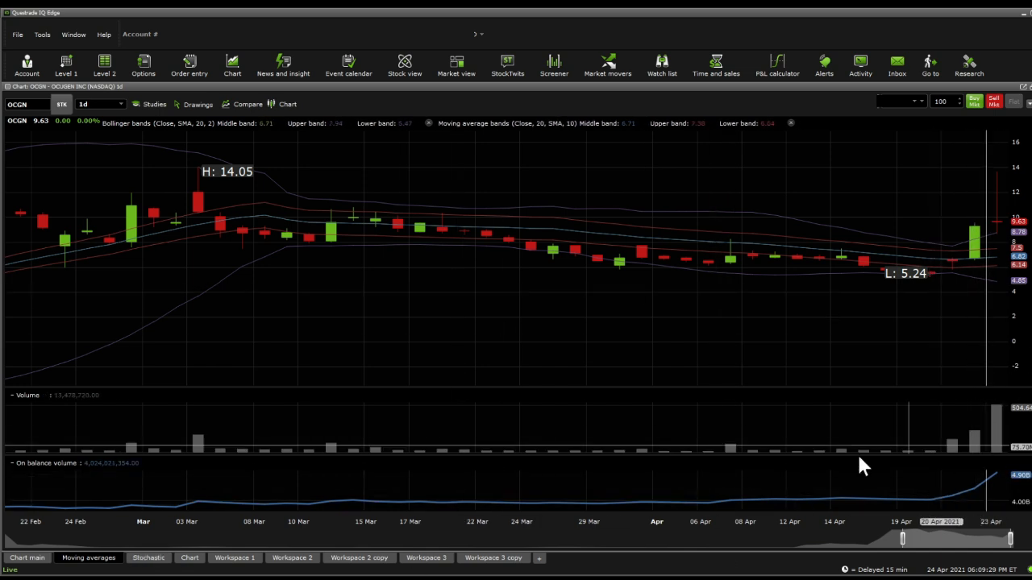
- Switch to the Stochastic workspace showing OCGN's daily chart with fast and slow stochastics
click(149, 558)
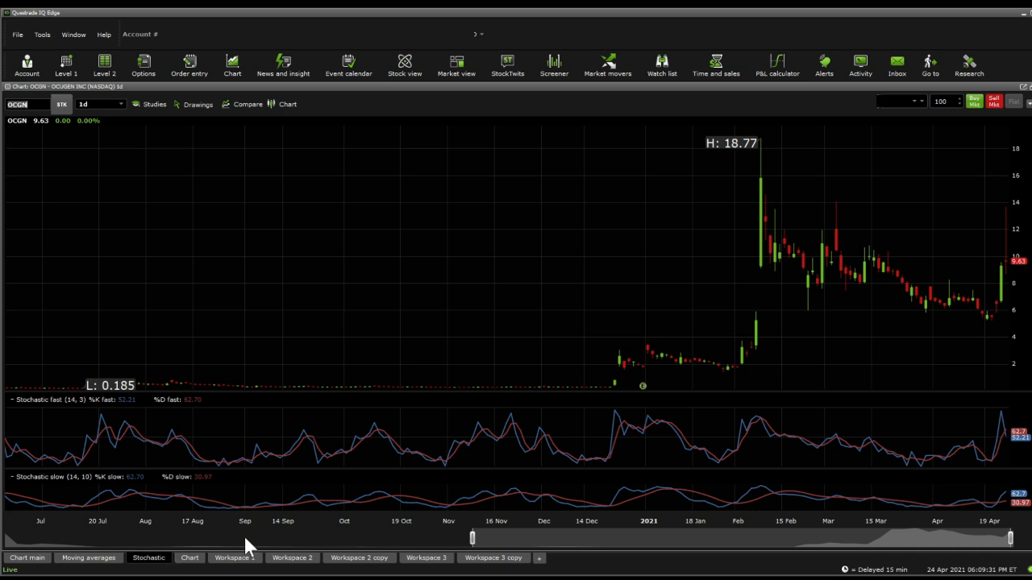
mouse_move(471, 540)
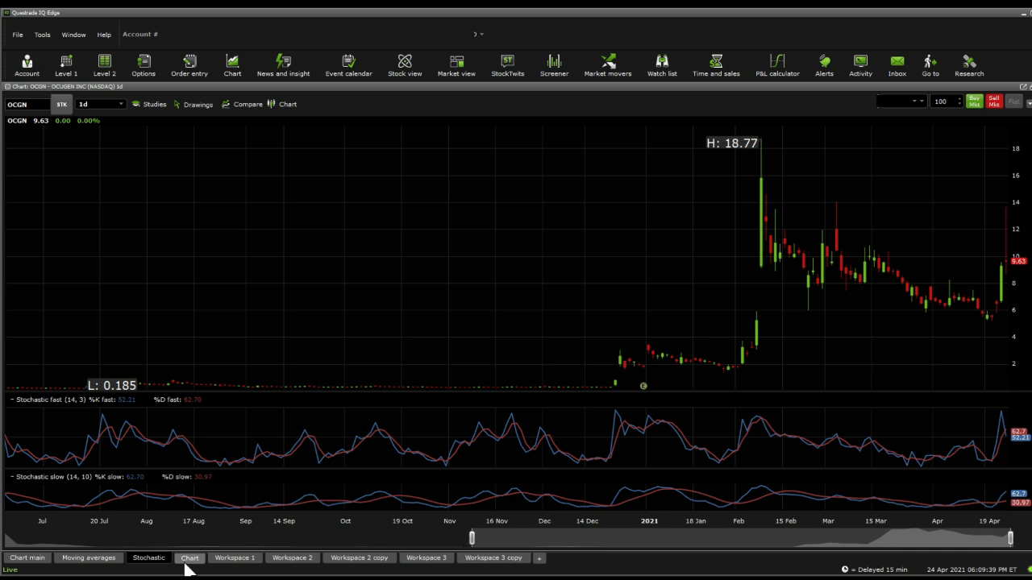
- Switch to the plain price chart and zoom into OCGN's January–April 2021 run
click(188, 557)
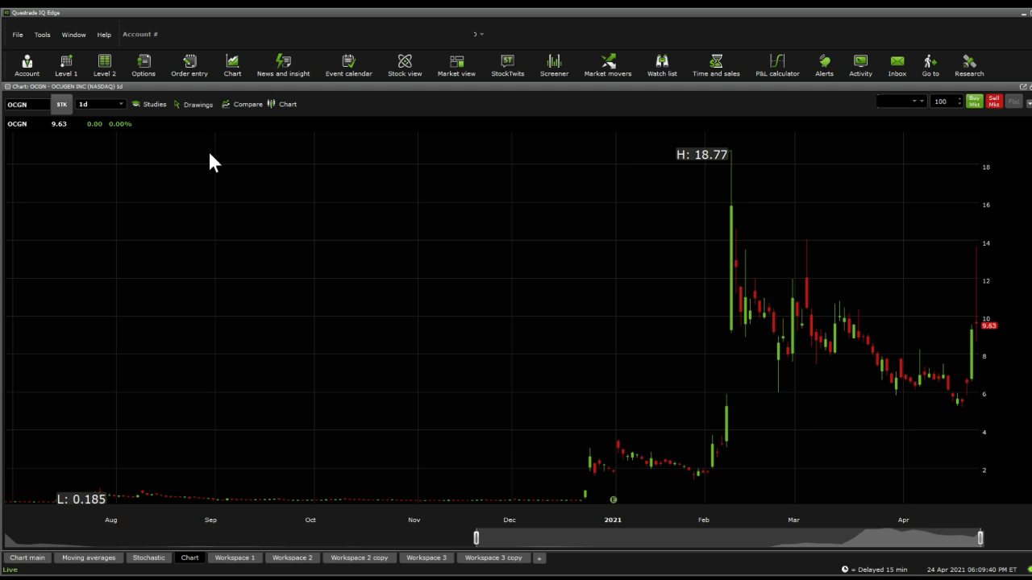
mouse_move(807, 145)
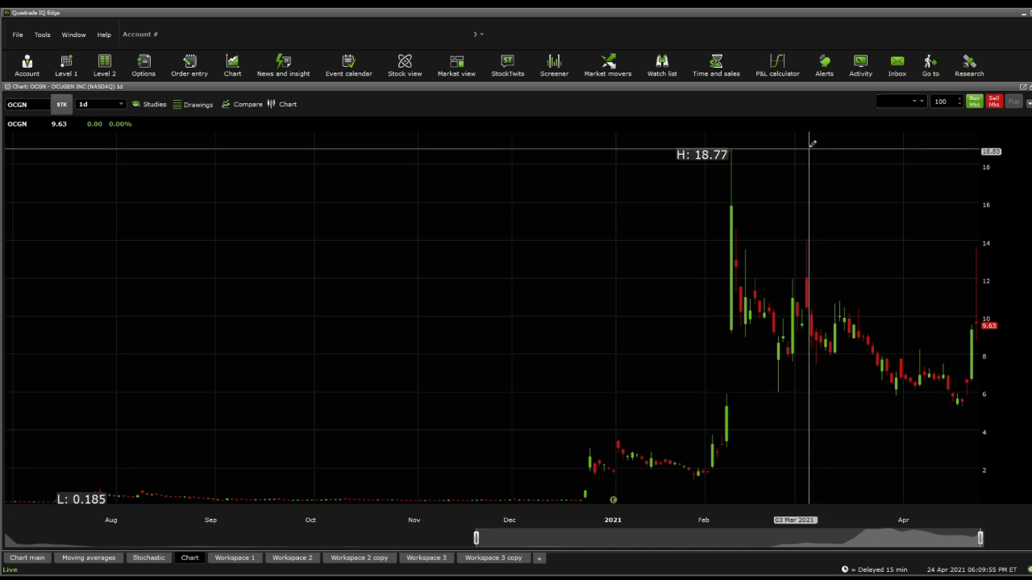
drag(813, 145, 839, 498)
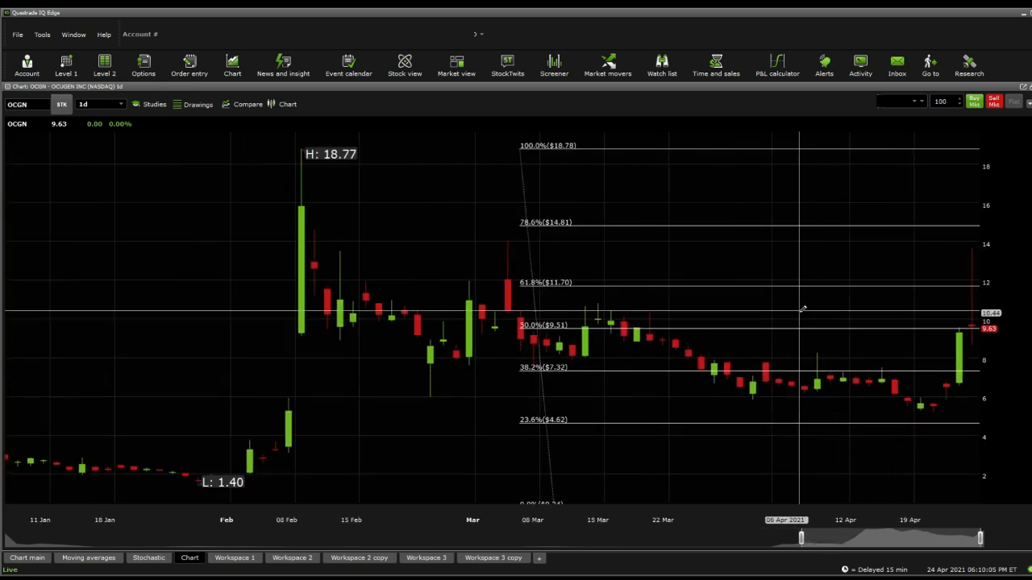
mouse_move(744, 435)
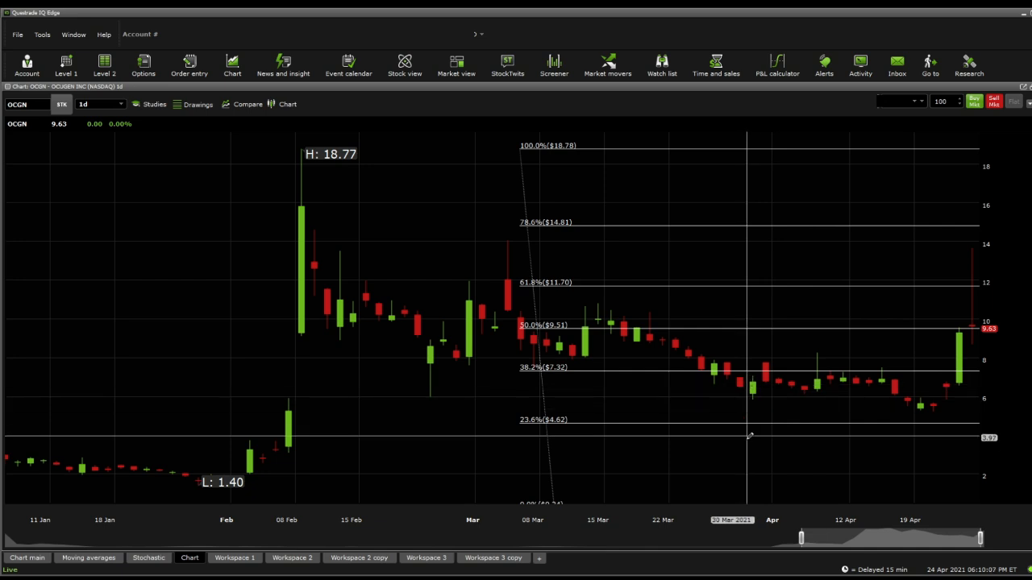
mouse_move(748, 438)
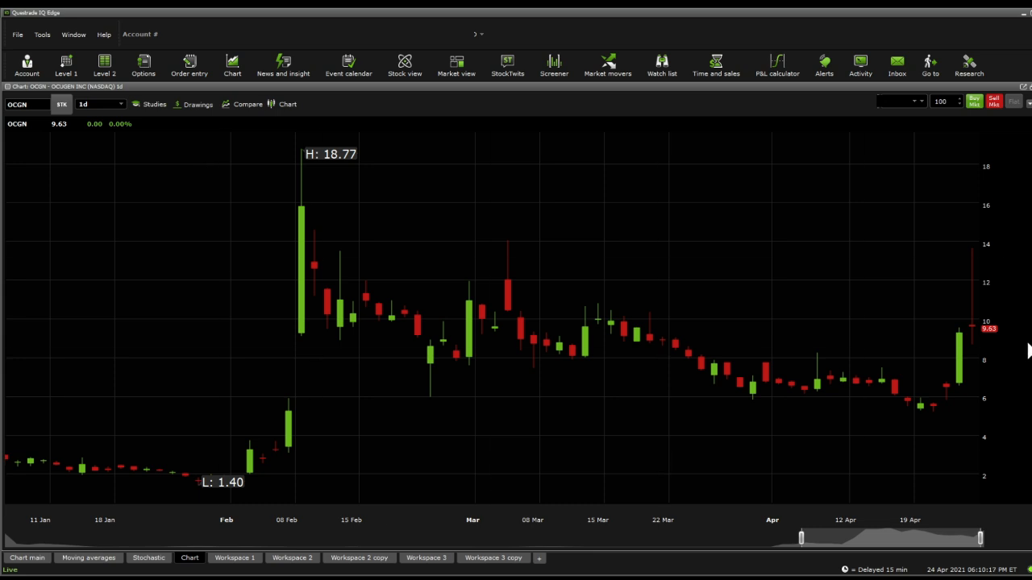
mouse_move(975, 326)
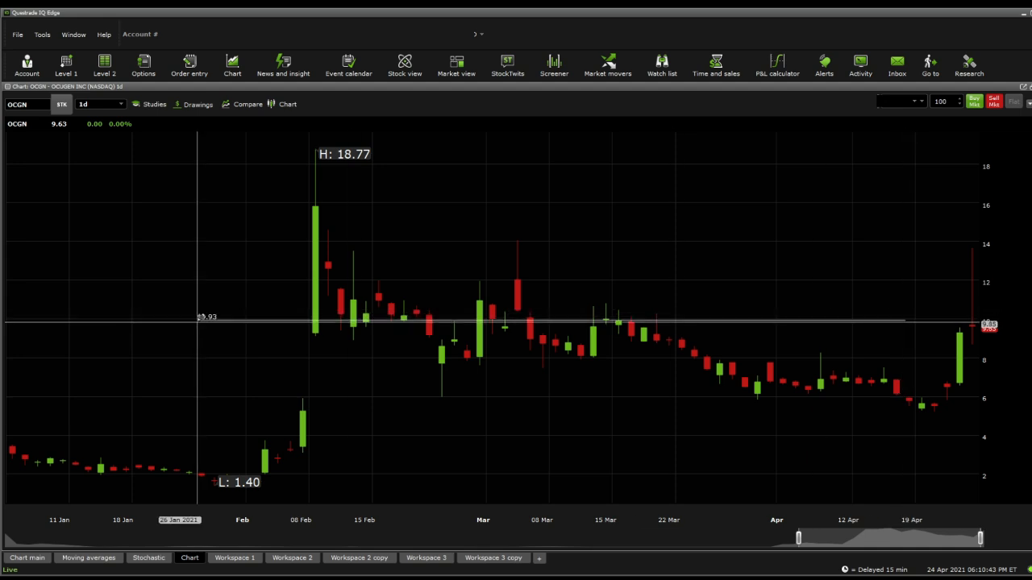
mouse_move(203, 298)
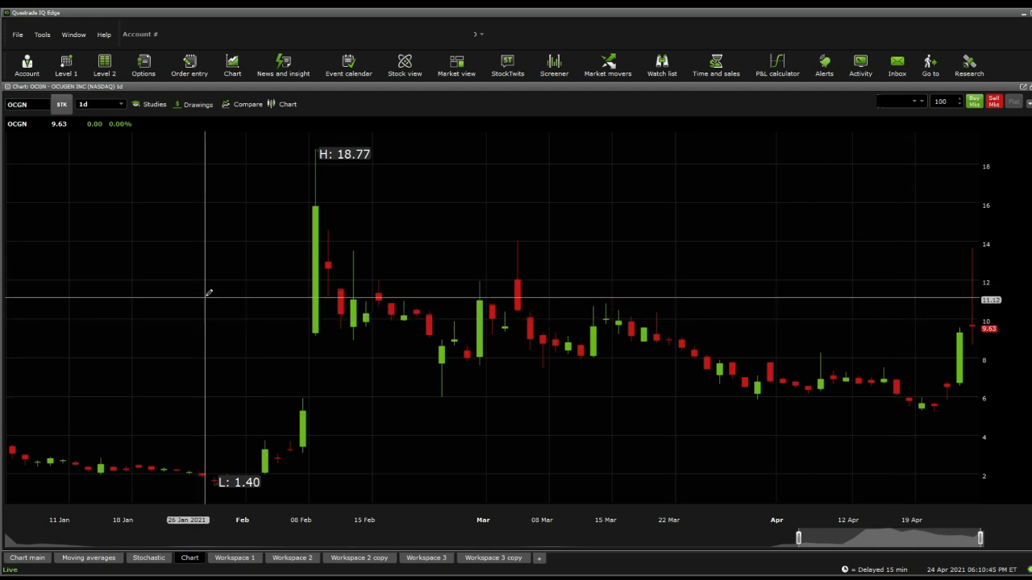
mouse_move(941, 288)
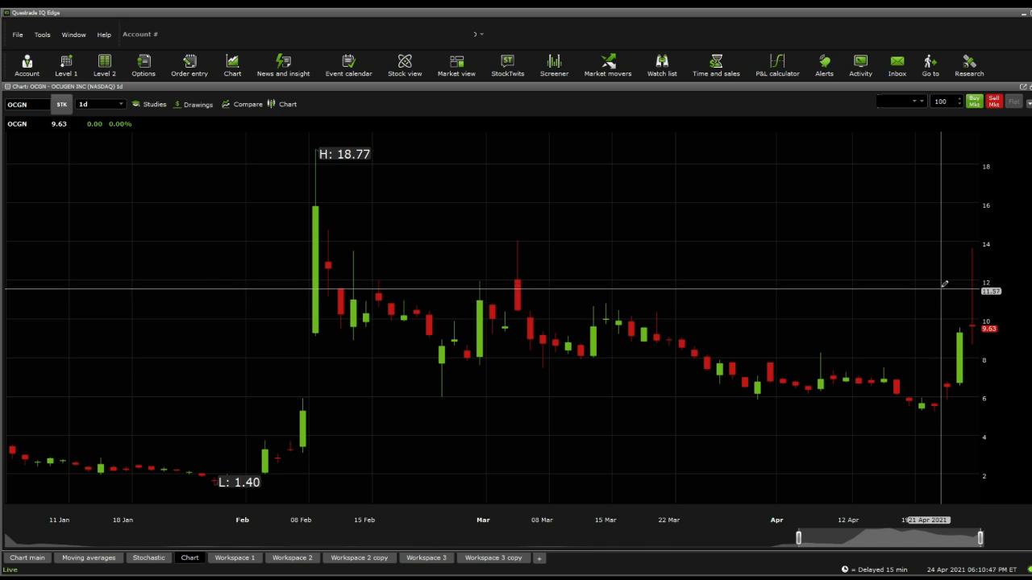
mouse_move(970, 266)
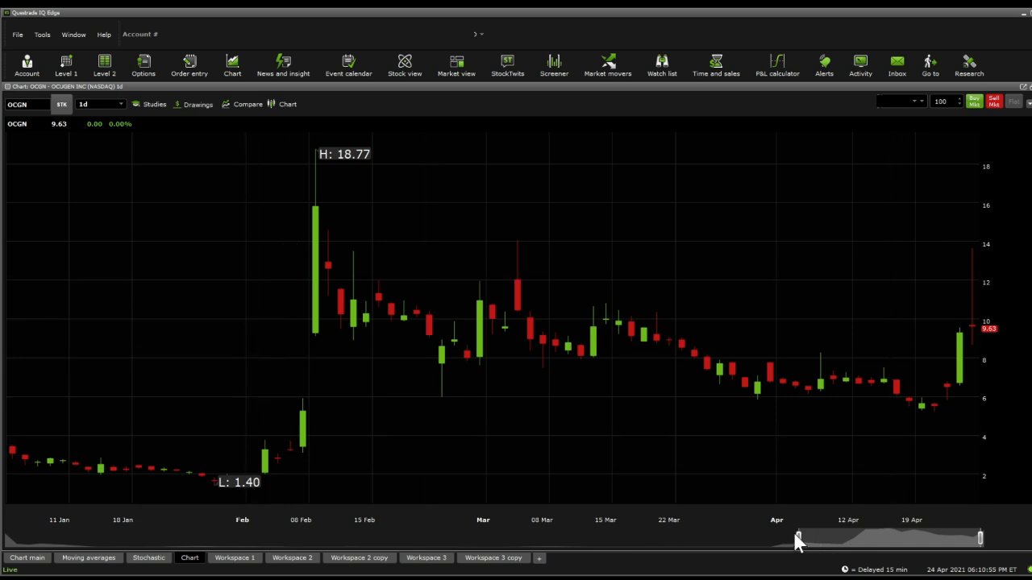
drag(798, 539, 709, 538)
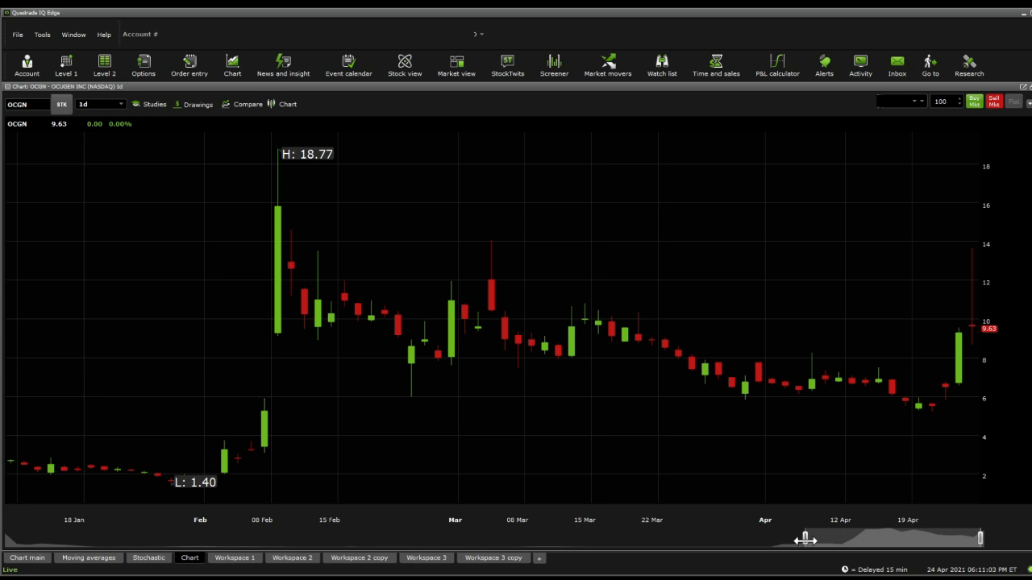
mouse_move(95, 111)
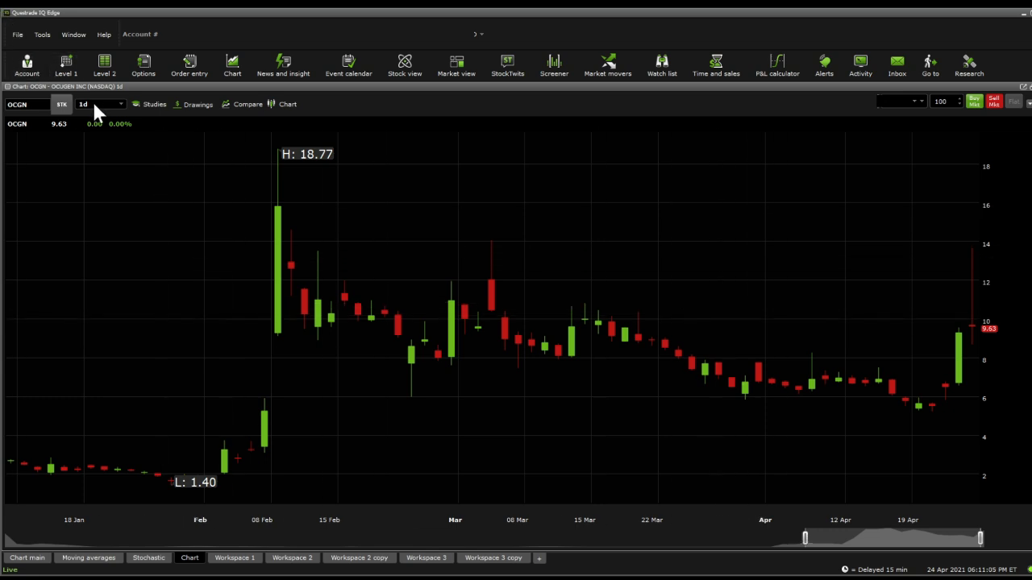
mouse_move(164, 219)
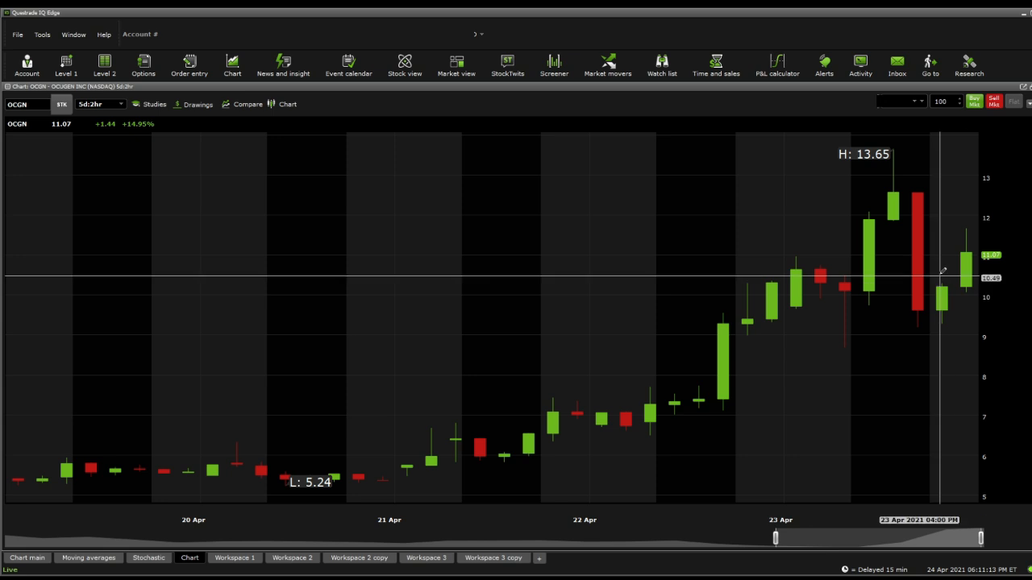
mouse_move(906, 319)
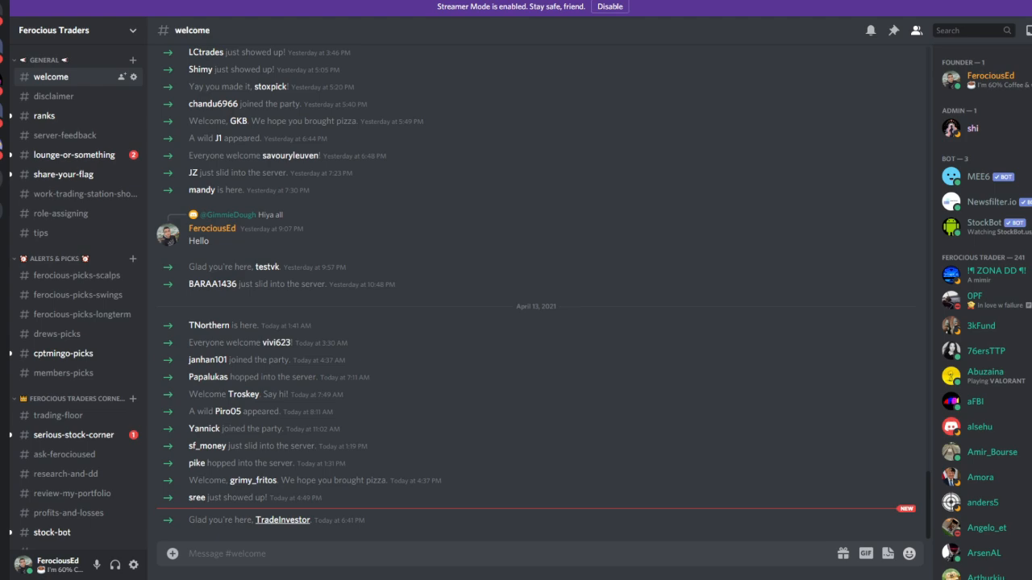
- Browse the Ferocious Traders server's trading-floor, ask-ferocioused and research-and-dd channels
scroll(up, 3)
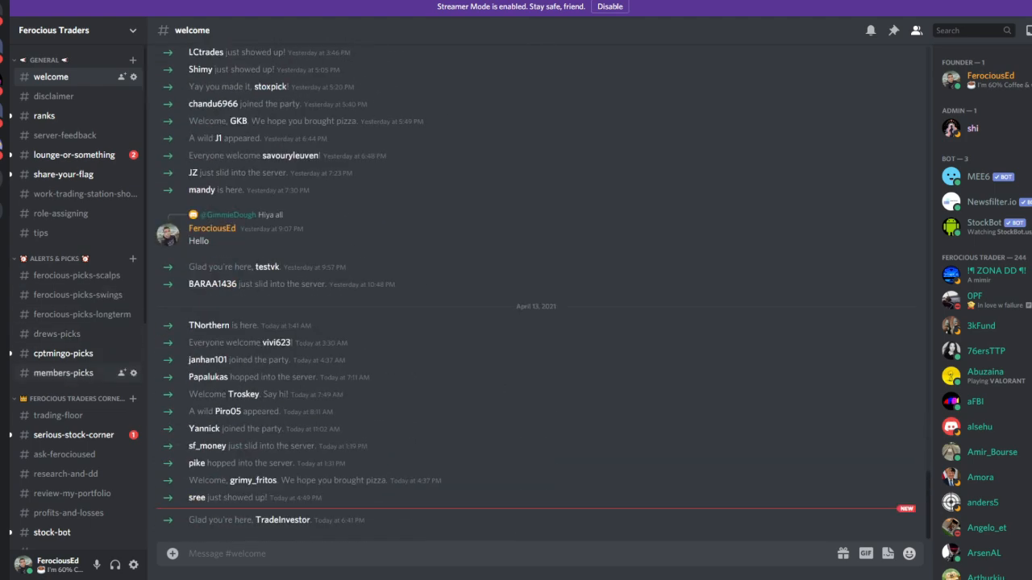
click(58, 416)
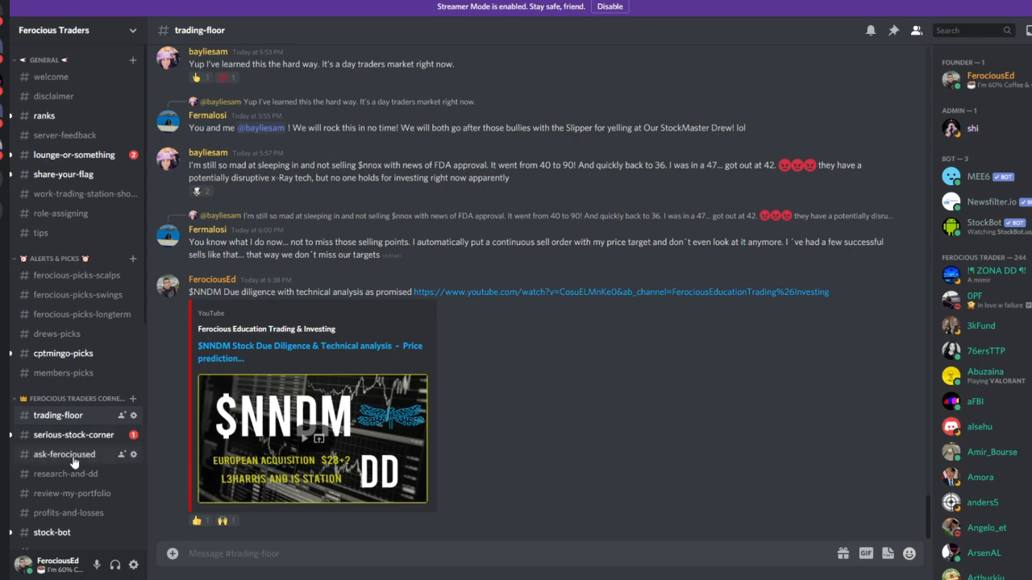
click(64, 454)
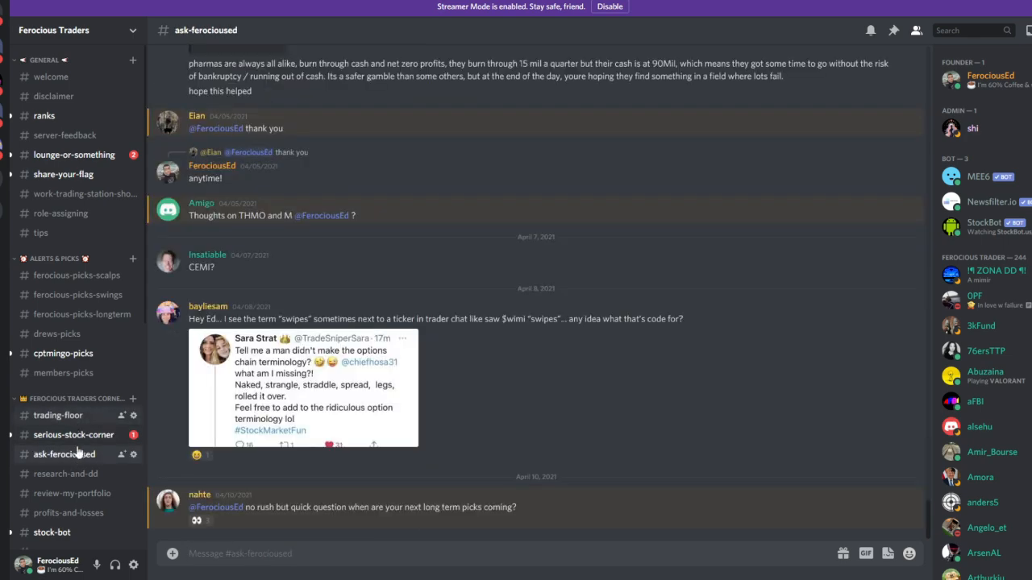
click(64, 473)
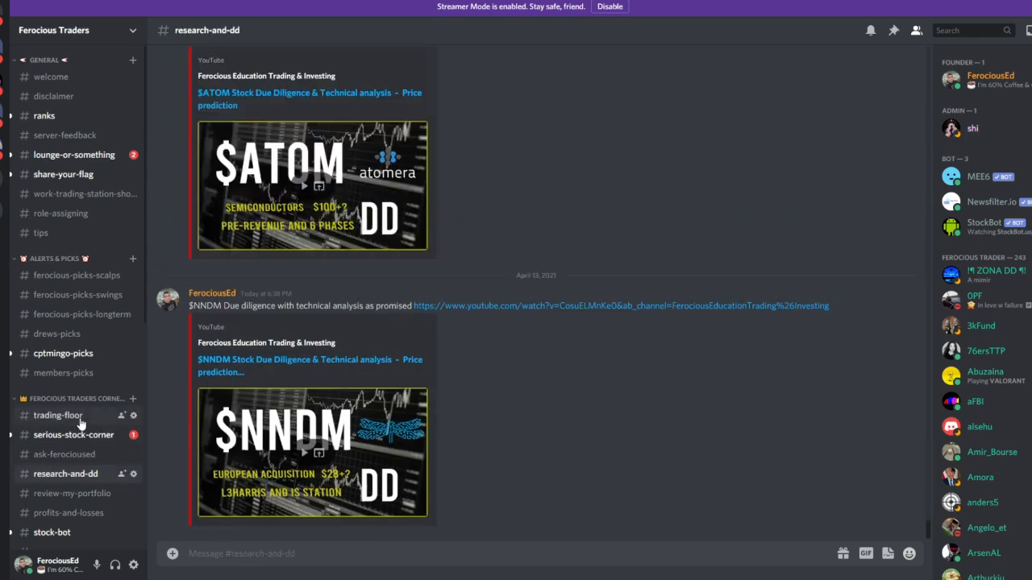
- Check the lounge channel and settle on #trading-floor with the $NNDM due-diligence post
click(58, 416)
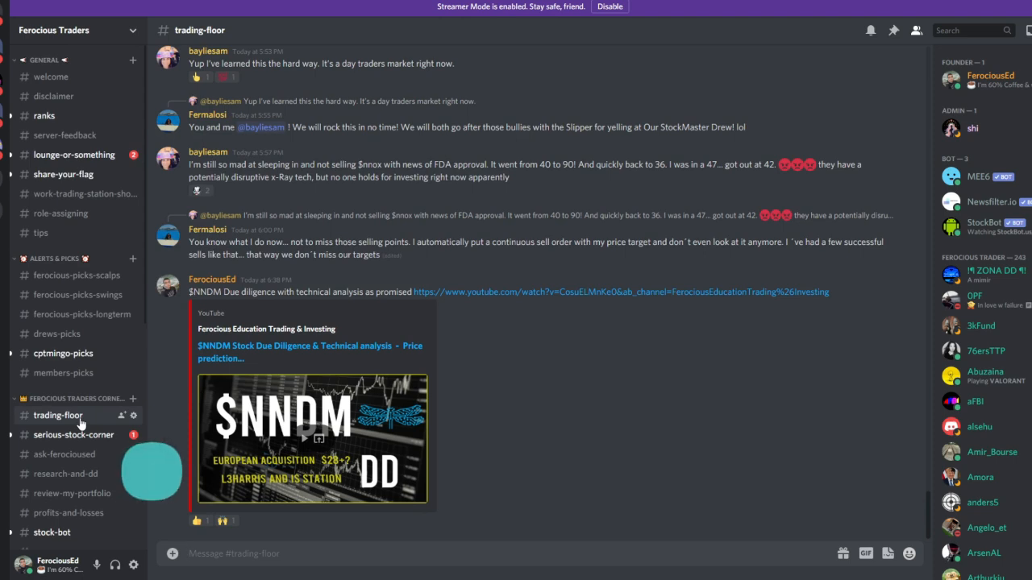
click(74, 154)
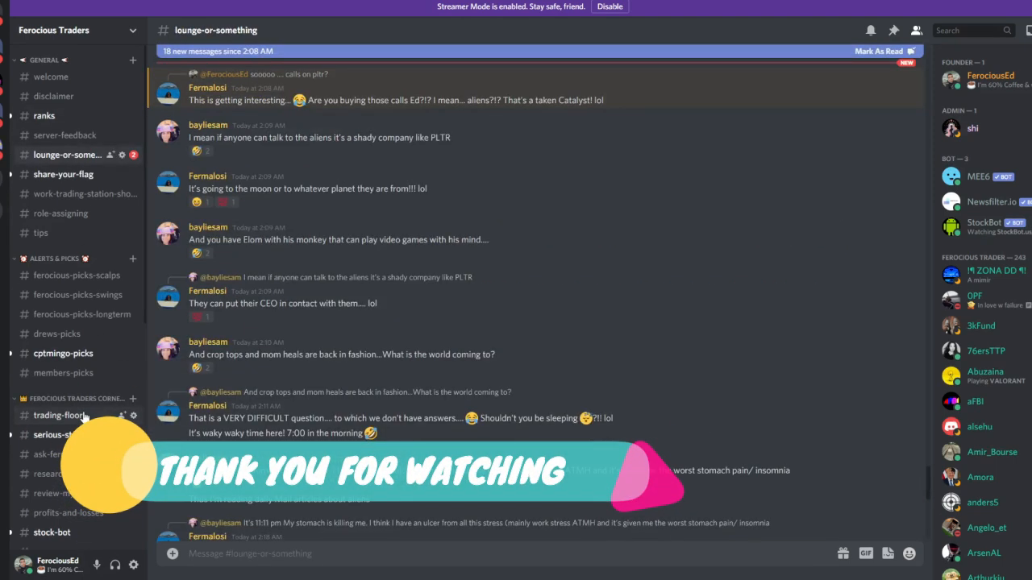
click(61, 416)
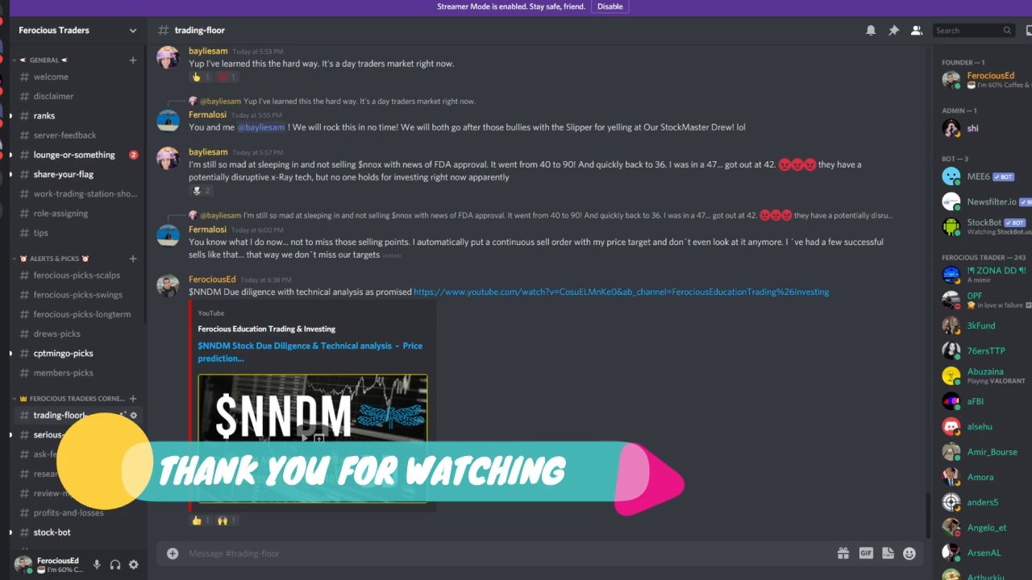